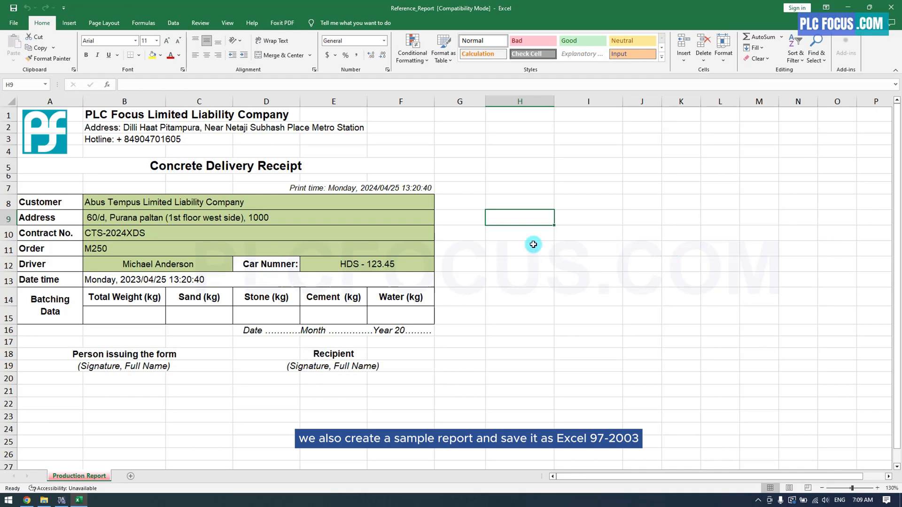
Step: Save the receipt as Excel 97-2003 workbook Reference_Report in Downloads
left_click(12, 22)
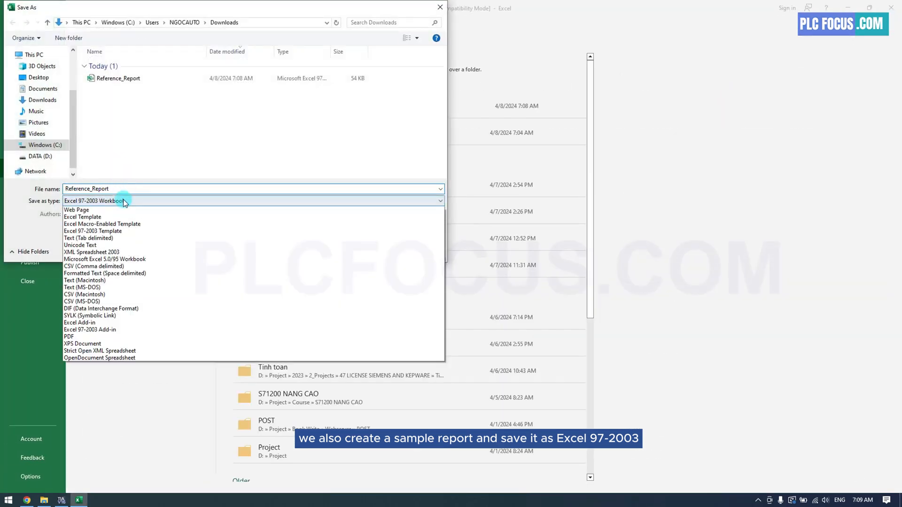
left_click(95, 201)
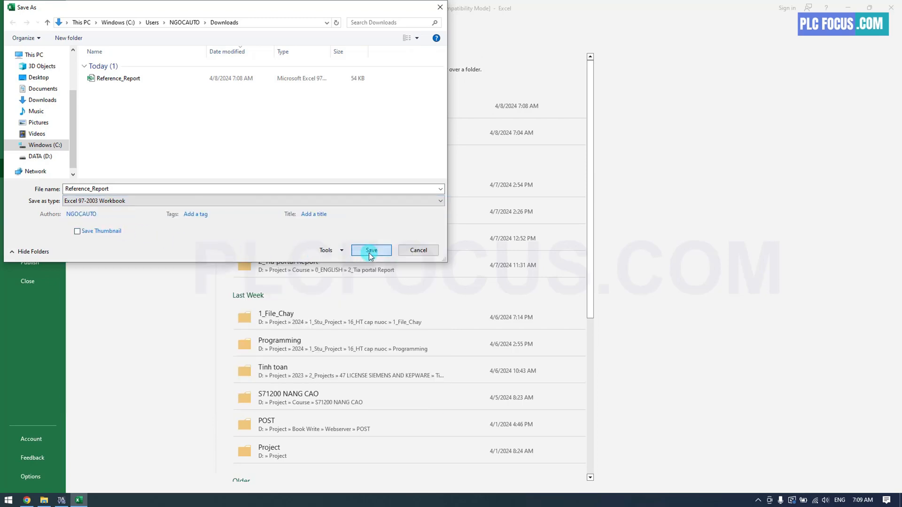
left_click(371, 250)
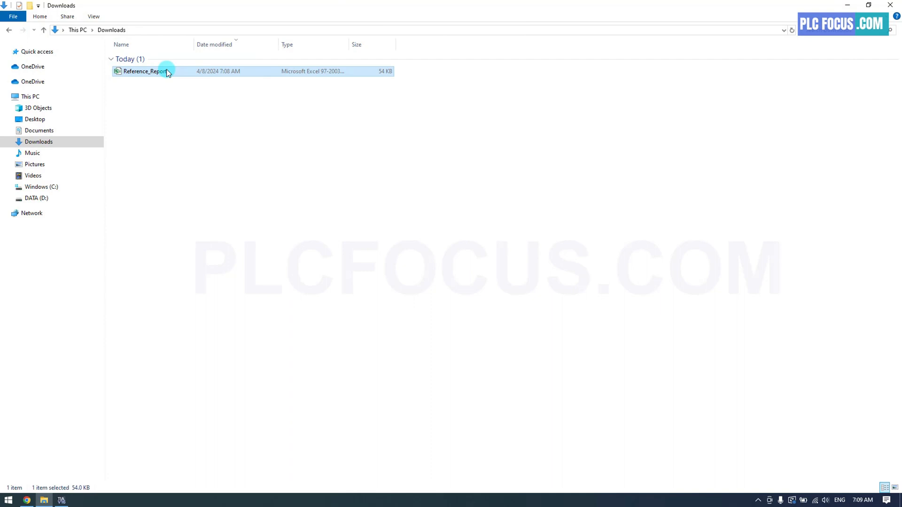
Step: Copy Reference_Report from Downloads into the emptied C:\Report\Reference folder
right_click(145, 70)
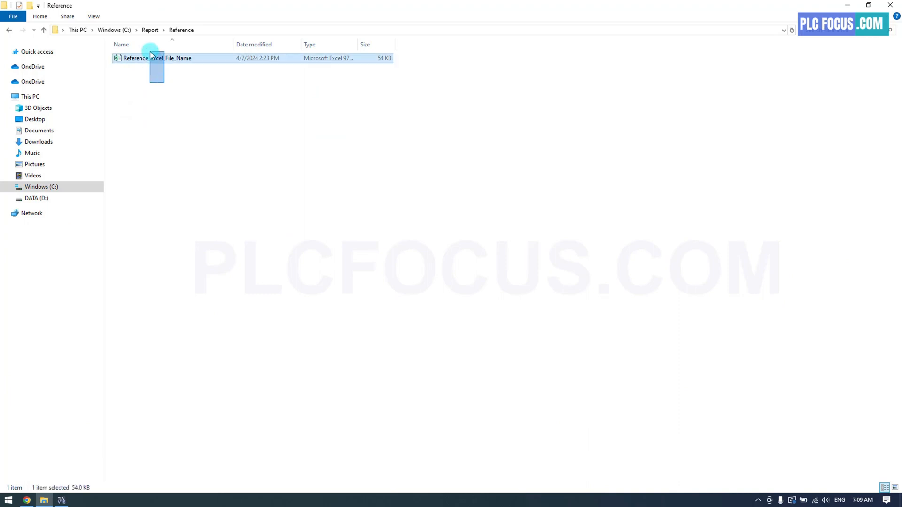
right_click(144, 63)
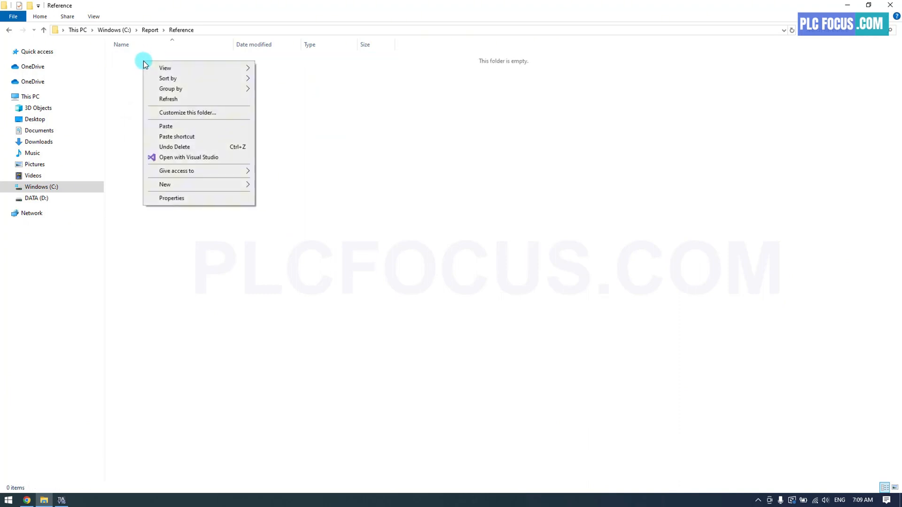
left_click(165, 126)
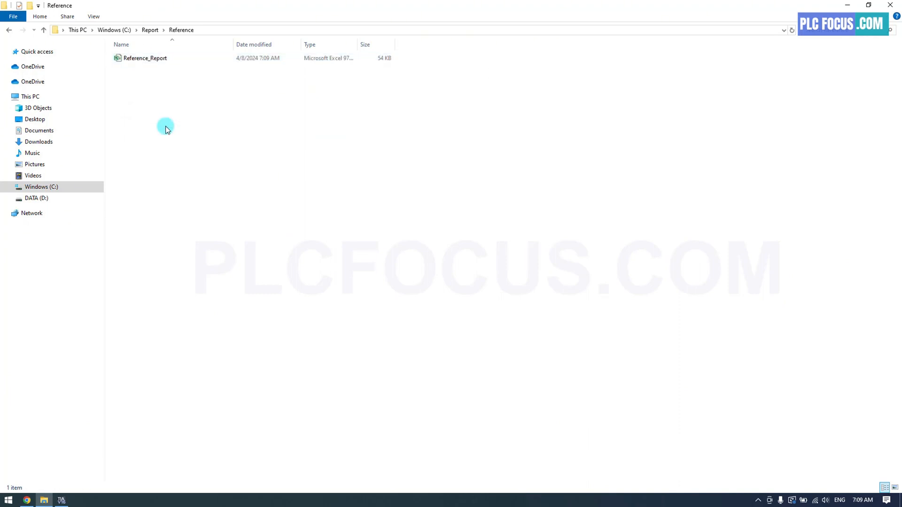
mouse_move(85, 471)
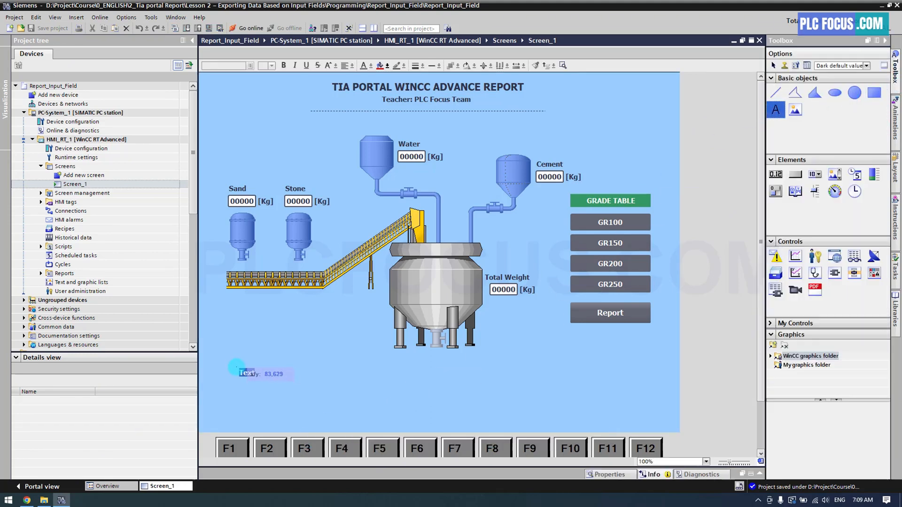
Step: Label the input fields on Screen_1, starting with Customer Name, and rename the duplicated labels
type("Customer Name")
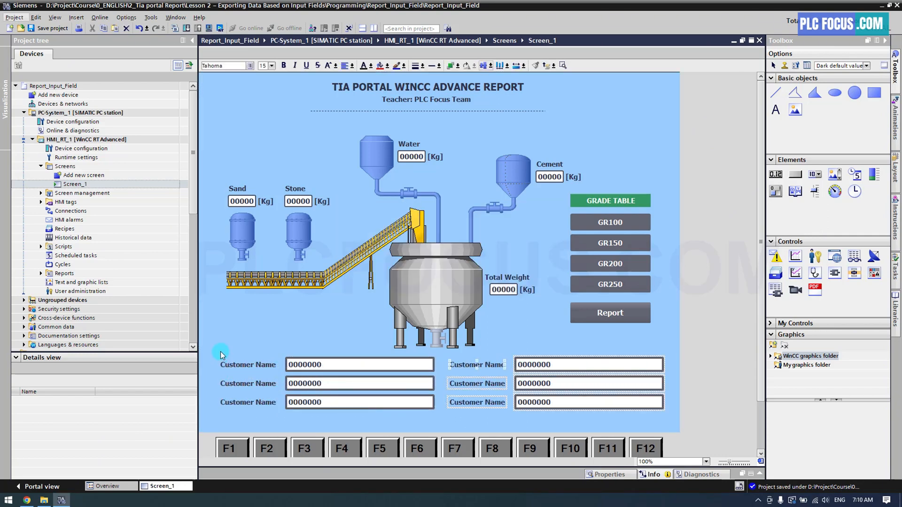
double_click(138, 58)
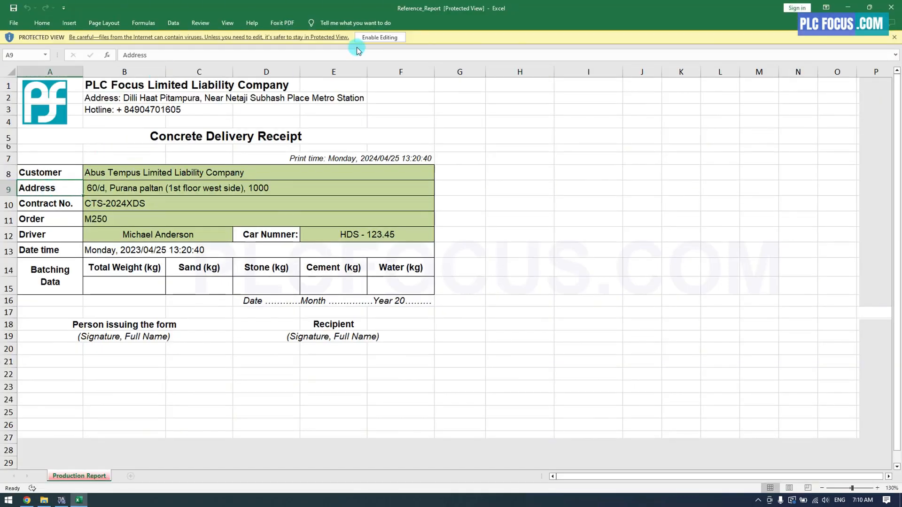
left_click(378, 38)
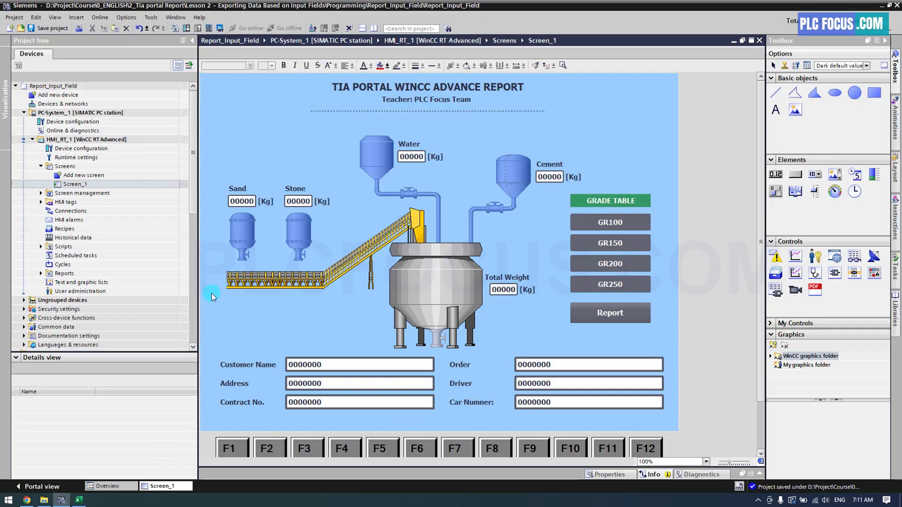
Step: Add WString tags such as tag_Contract_No to the Report HMI tag table
left_click(41, 202)
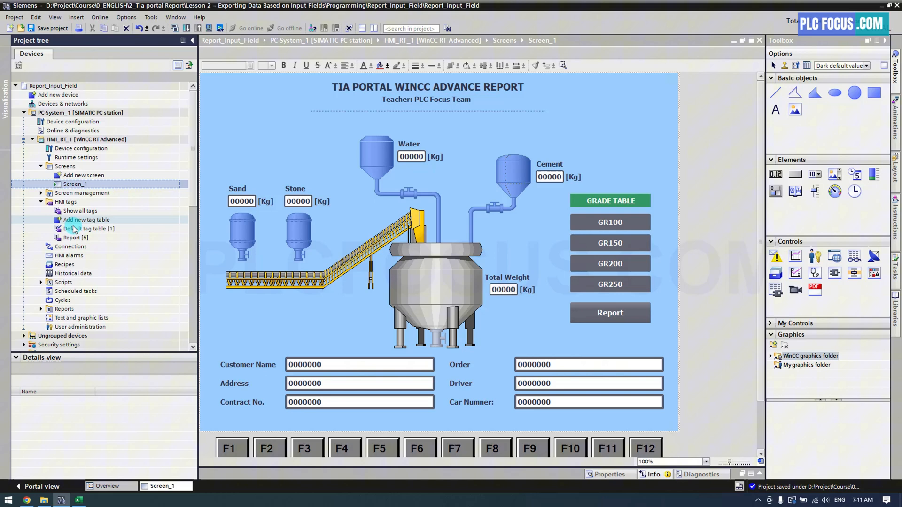
double_click(76, 237)
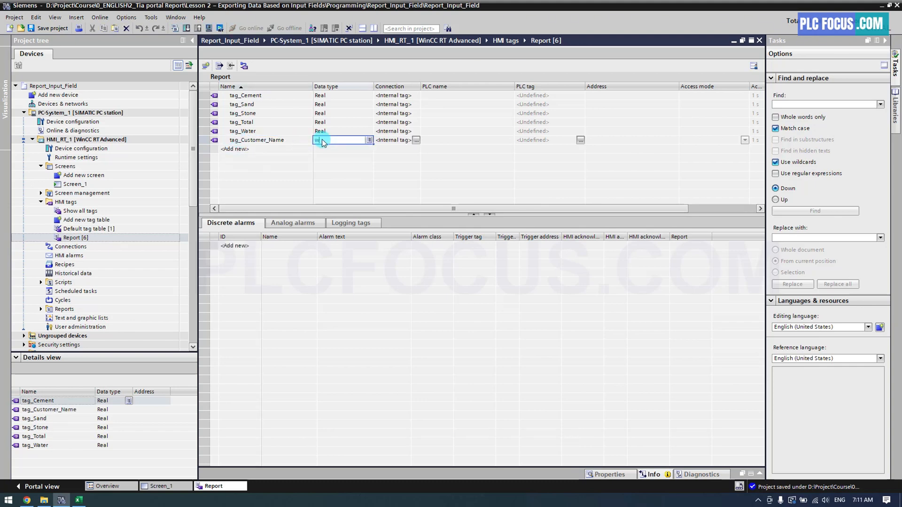
type("string")
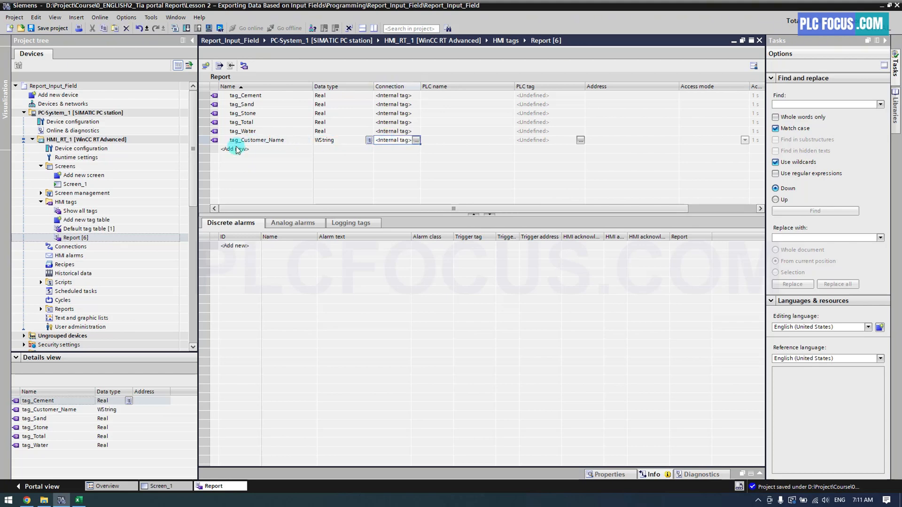
left_click(236, 149)
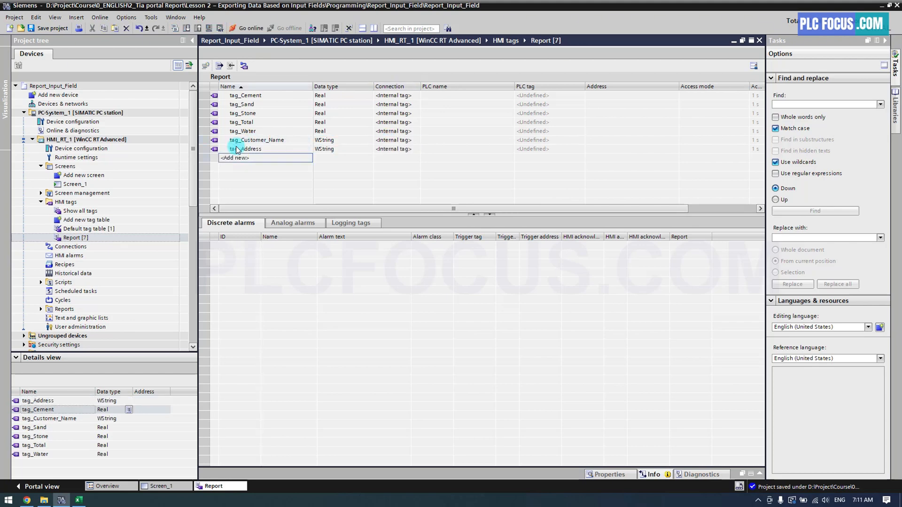
type("tag_Contract_N")
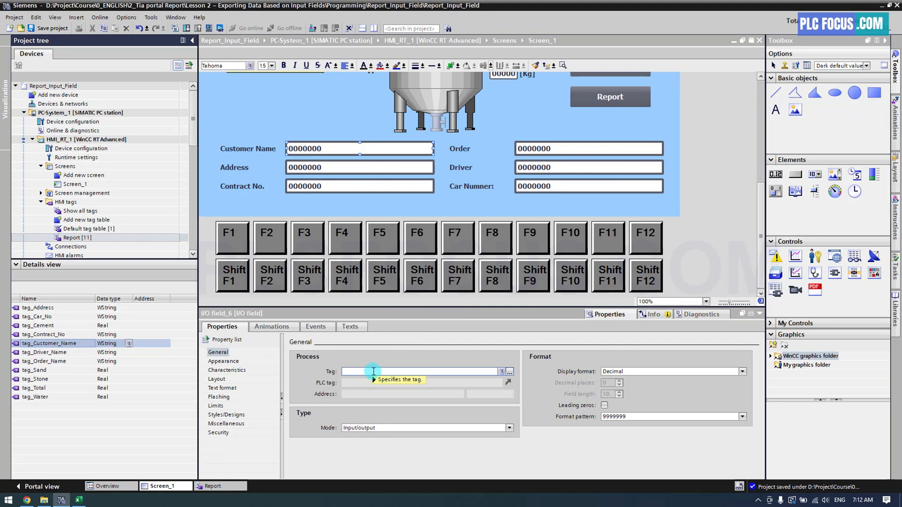
Step: Set the Customer Name and Address fields to String format with field length 50
left_click(742, 371)
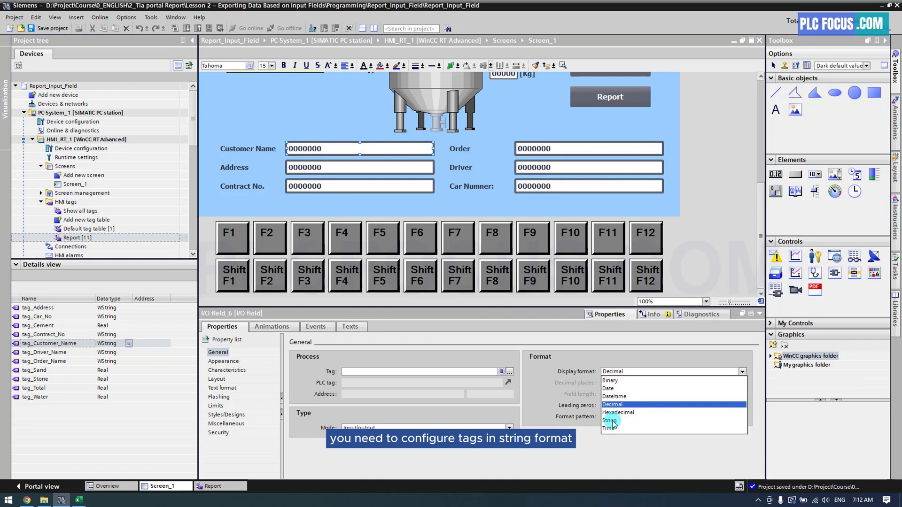
left_click(610, 420)
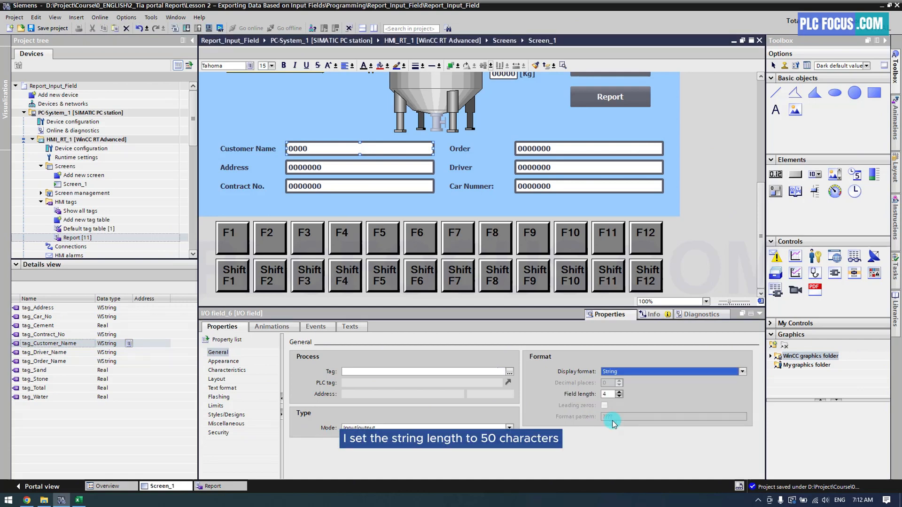
left_click(610, 394)
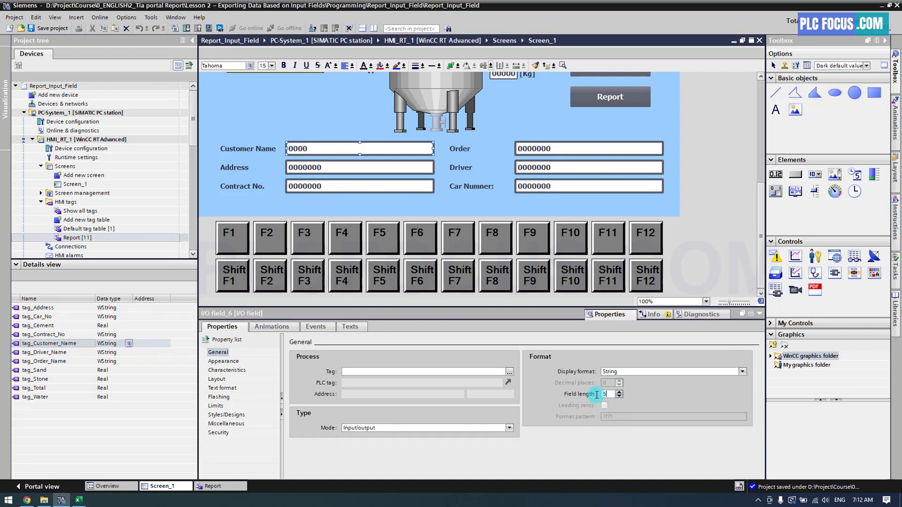
type("50")
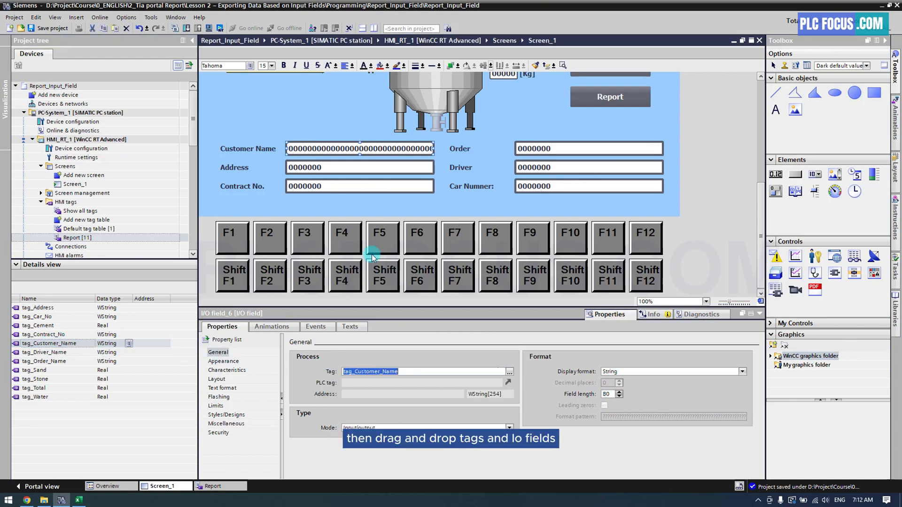
left_click(741, 371)
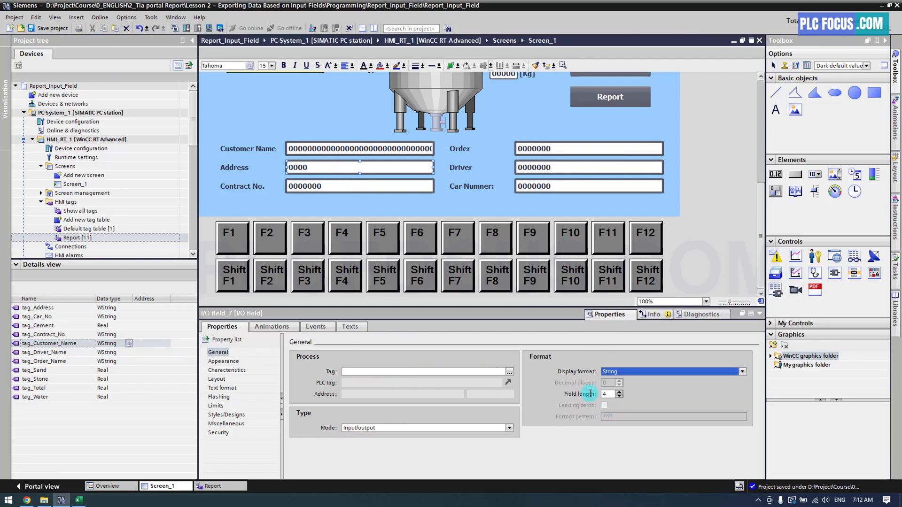
type("50")
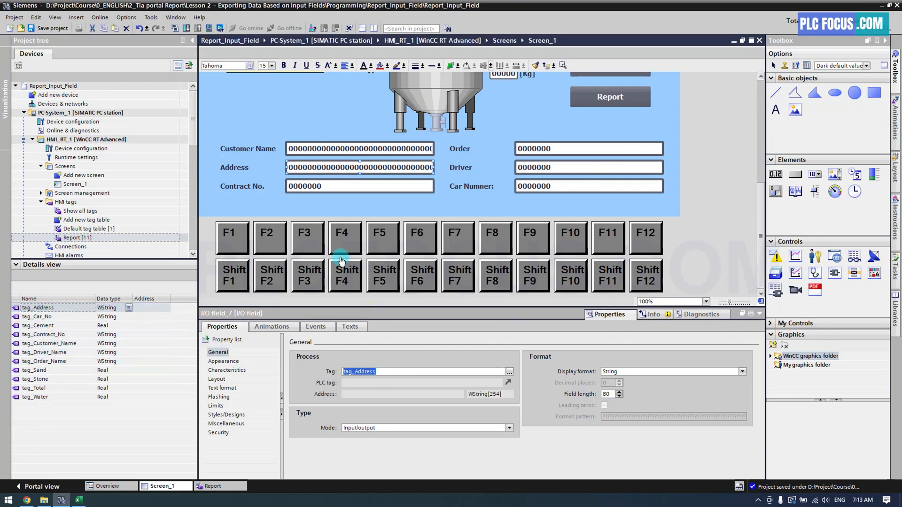
Step: Set the Contract No. field to String format linked to tag_Contract_No
left_click(359, 186)
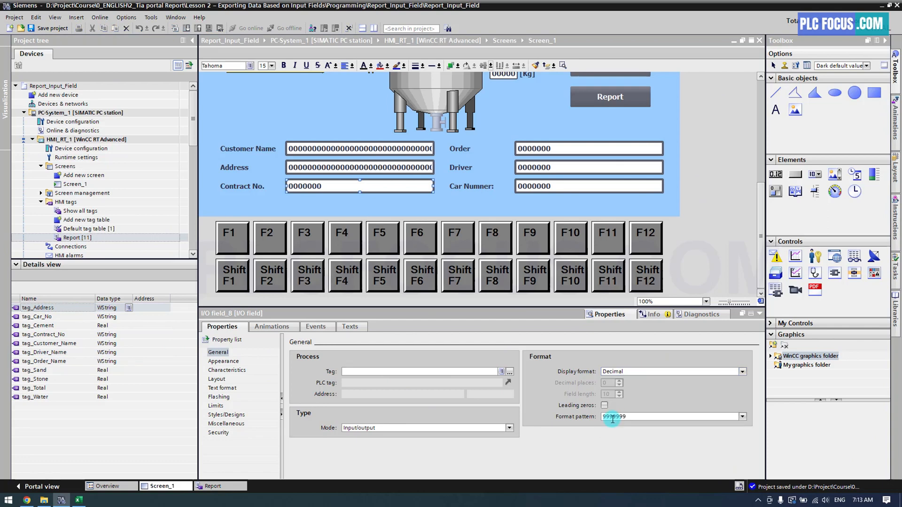
left_click(671, 371)
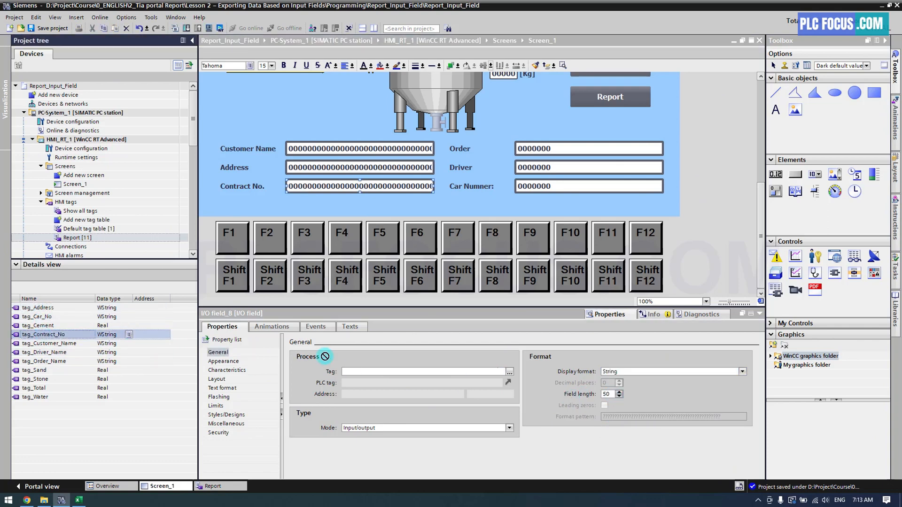
left_click(588, 148)
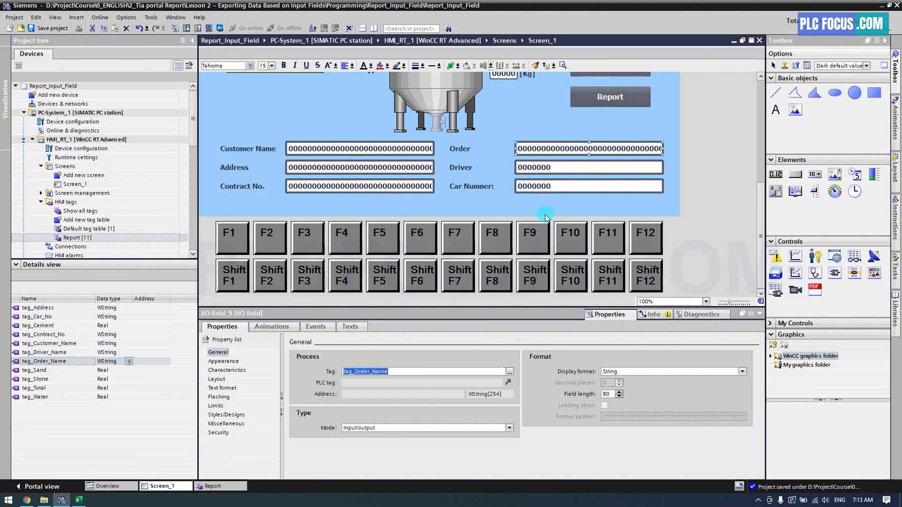
Step: Set the Driver and Car Number fields to String format with length 50
left_click(741, 371)
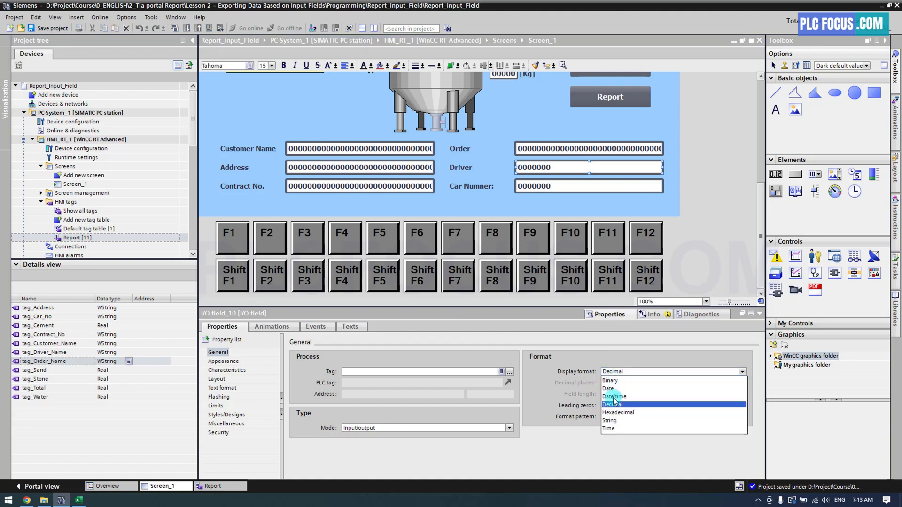
left_click(609, 420)
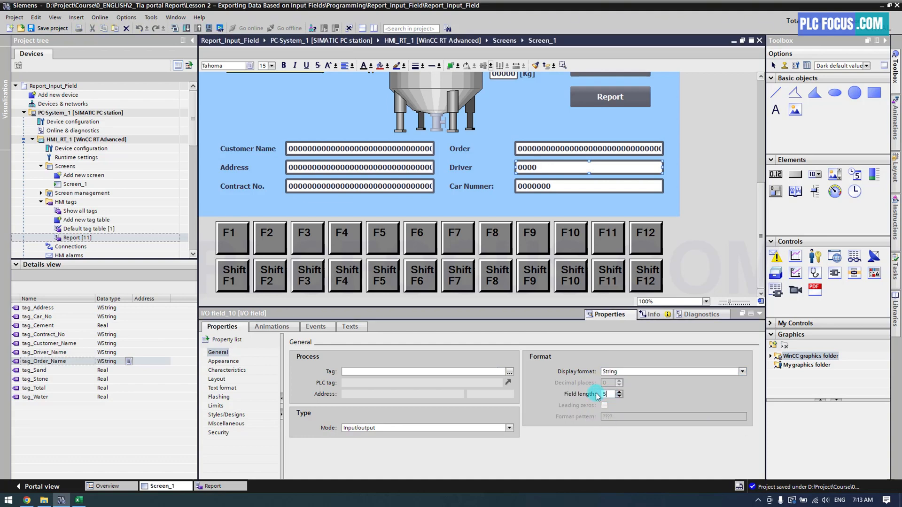
type("50")
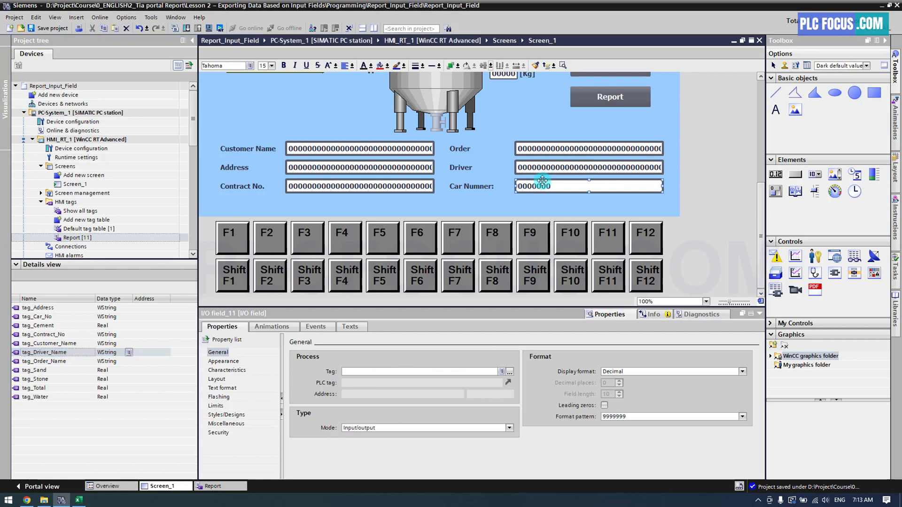
left_click(741, 371)
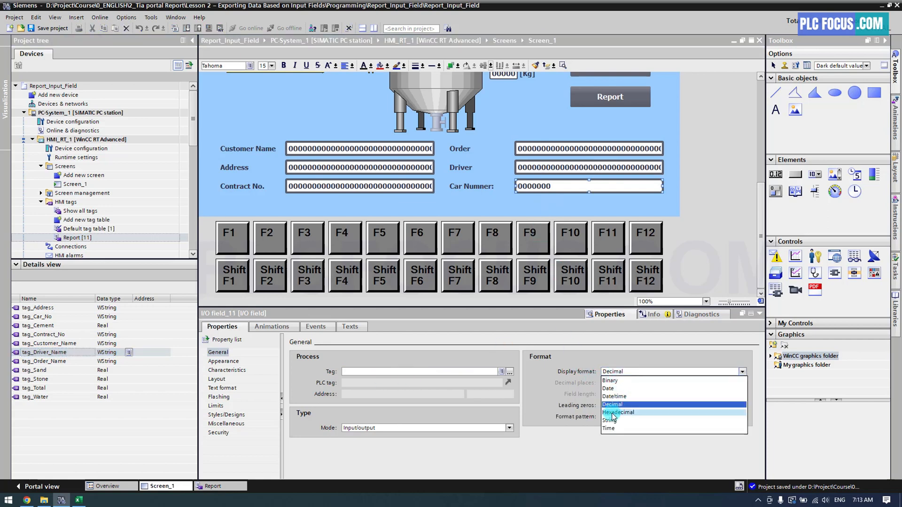
left_click(611, 420)
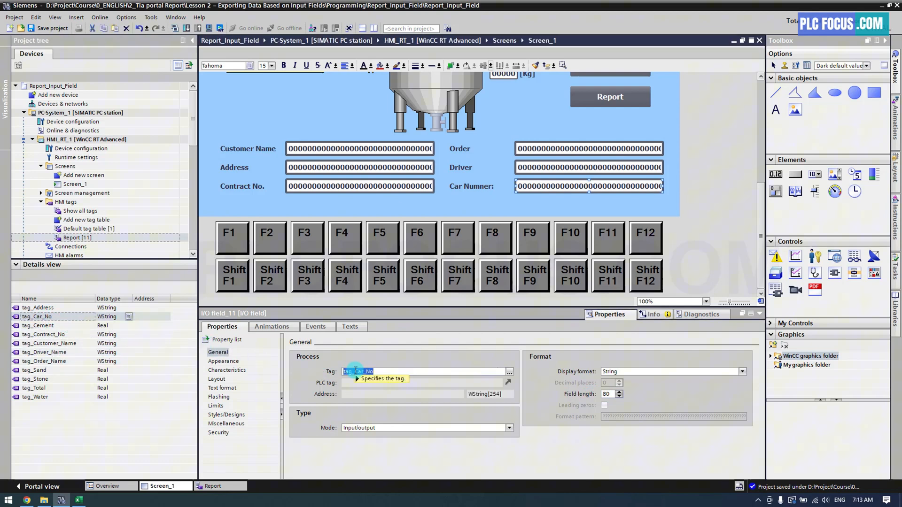
mouse_move(360, 372)
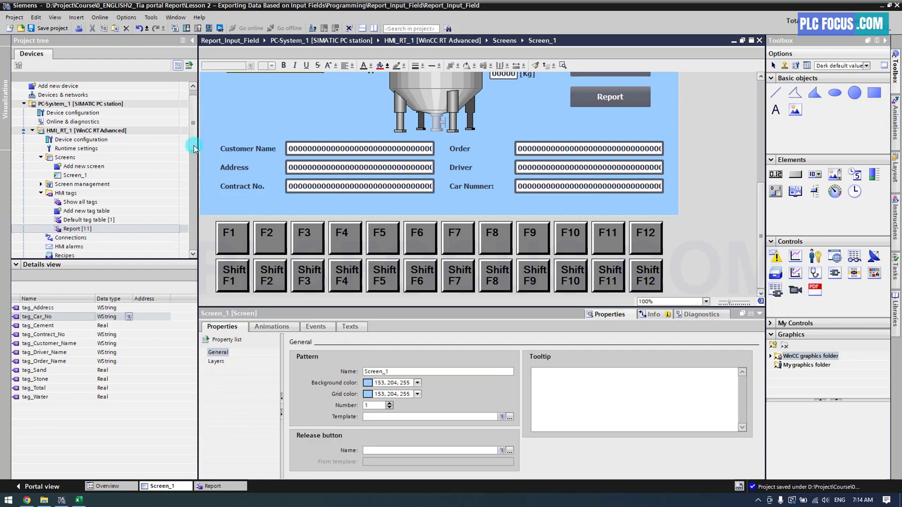
Step: Locate the Excel_Report VB script under Scripts and bring its data export lines into view
scroll("down", 3)
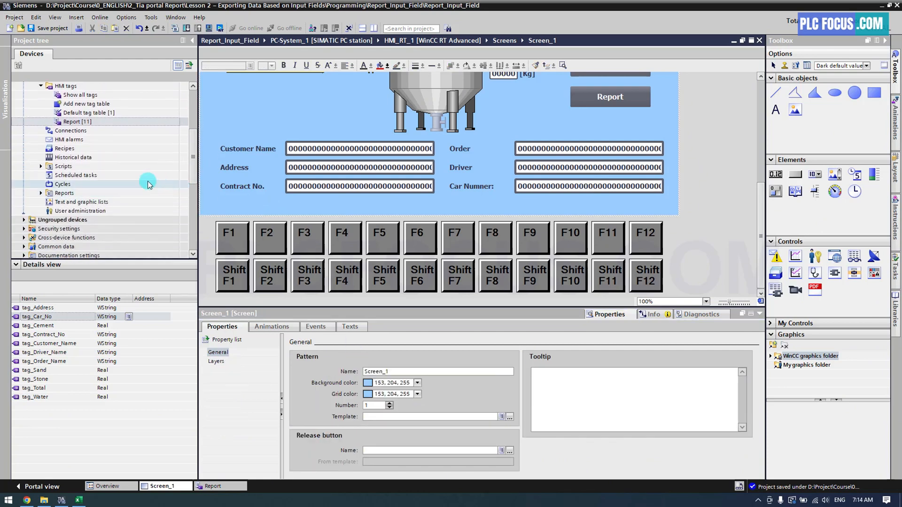
left_click(40, 166)
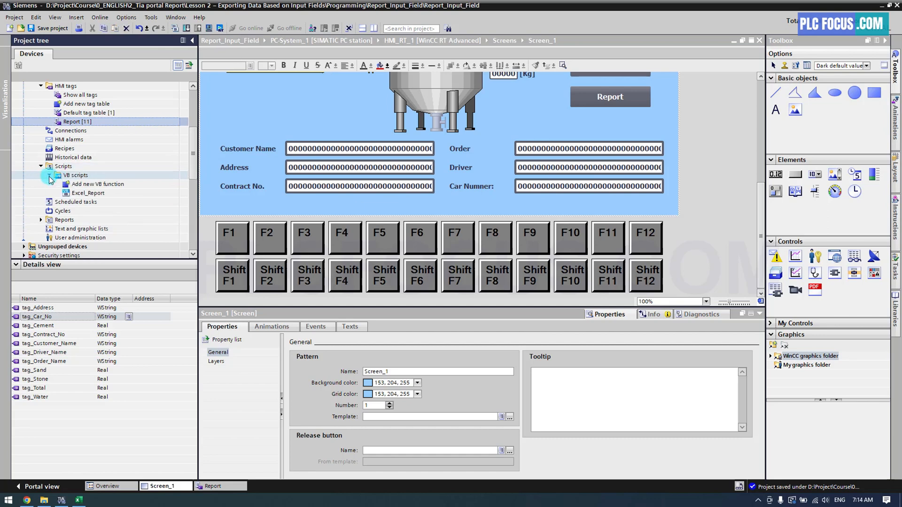
double_click(88, 193)
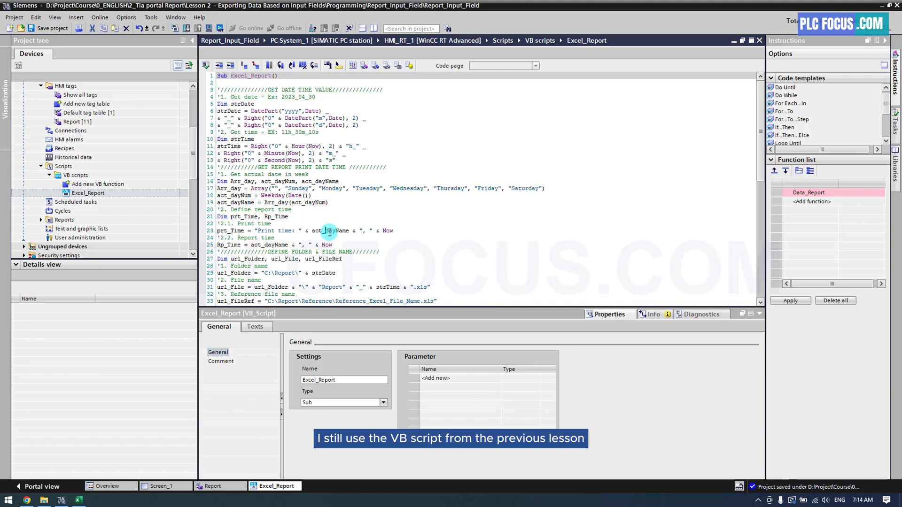
scroll("down", 3)
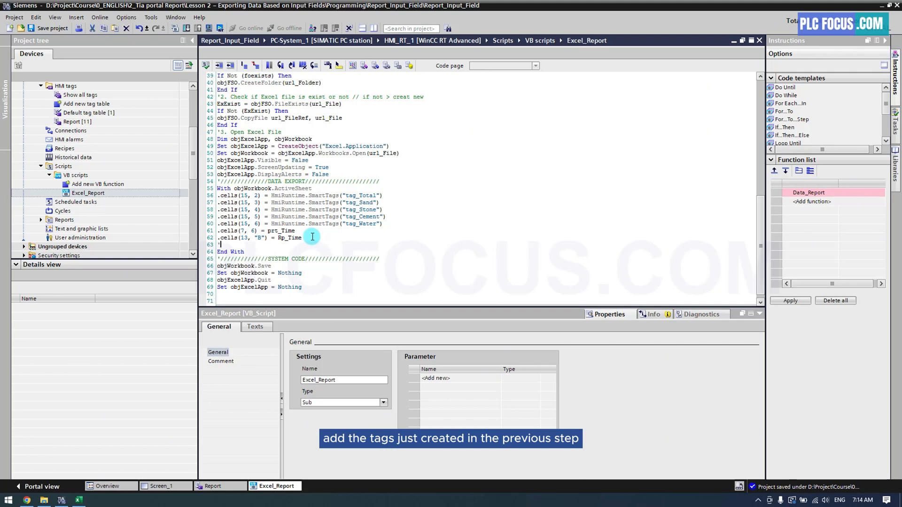
Step: Add a ' String tag comment and six placeholder .cells(x, y) = SmartTags("tagx") lines
type("' String tag")
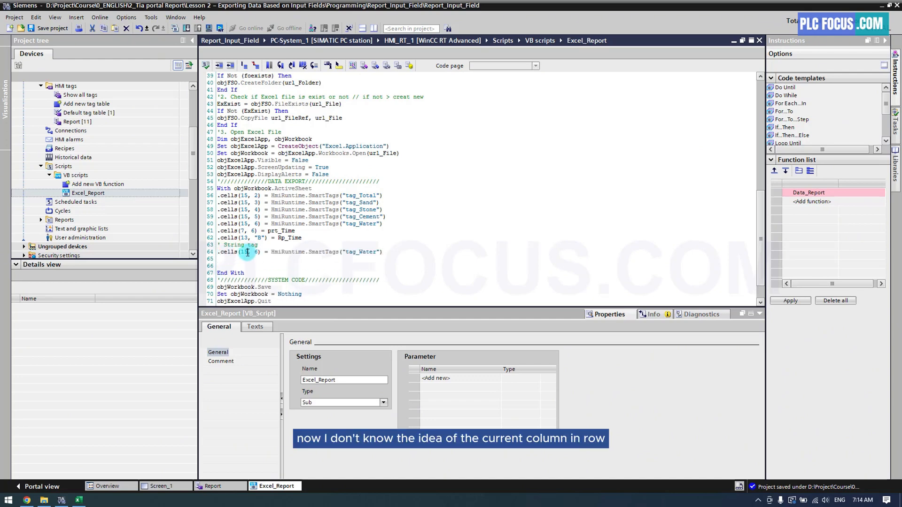
double_click(244, 251)
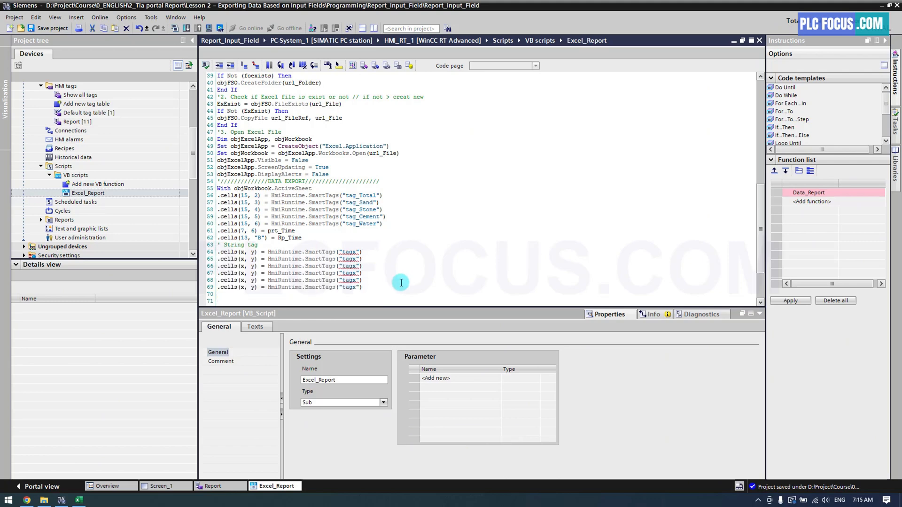
scroll("down", 3)
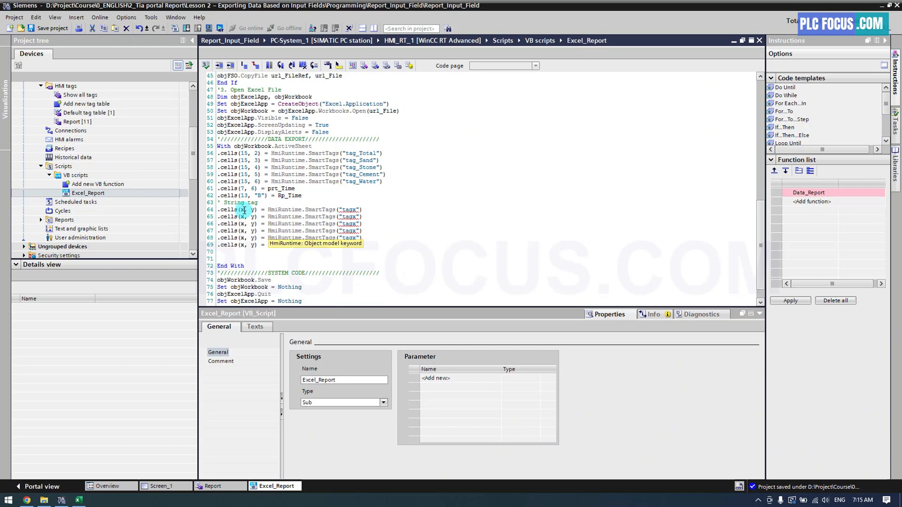
left_click(79, 500)
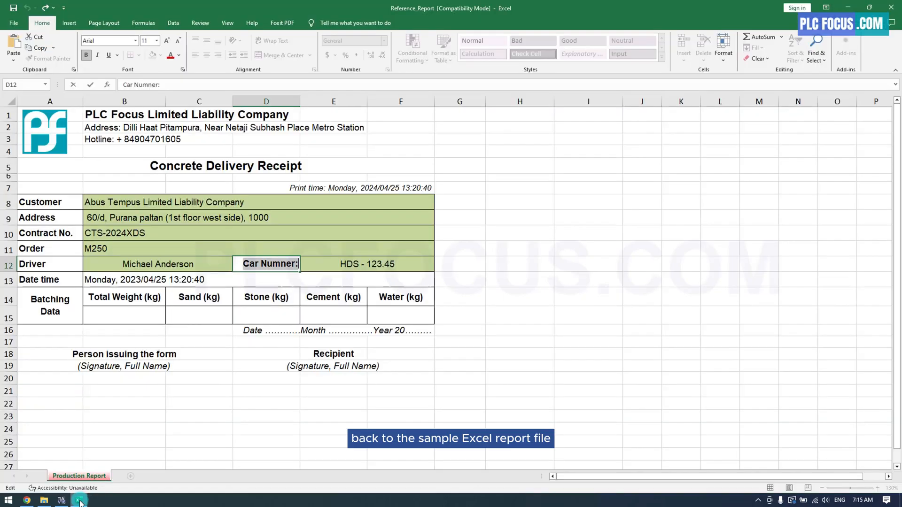
Step: Enter row,column positions 8,2, 9,2, 10,2, 12,2 and 12,5 into the receipt's customer detail cells
left_click(124, 202)
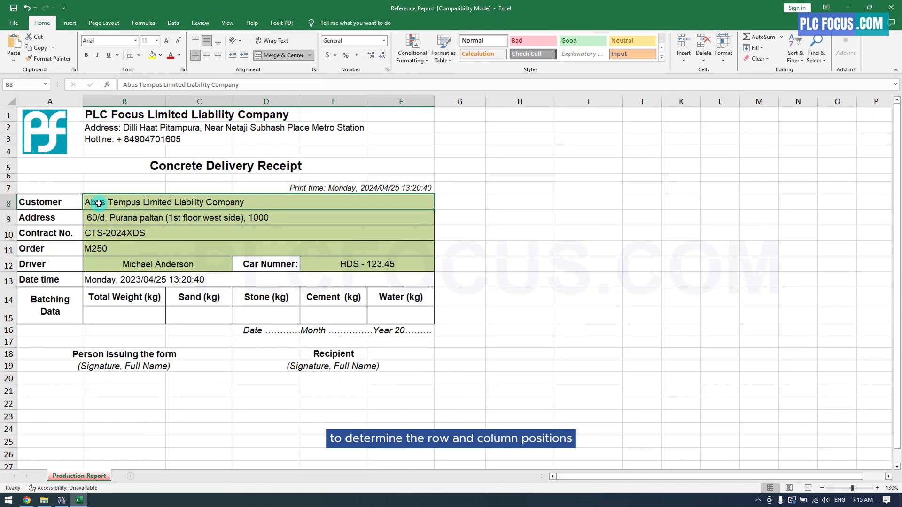
type("8,2")
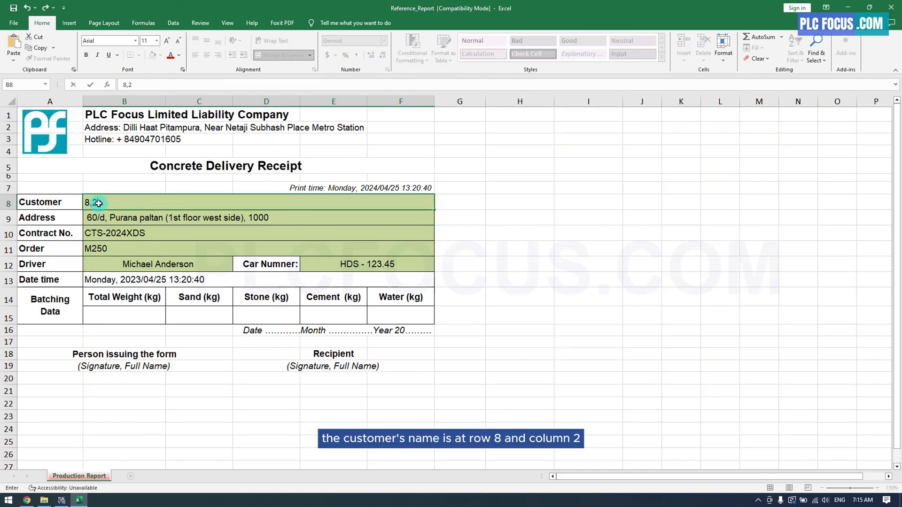
left_click(124, 217)
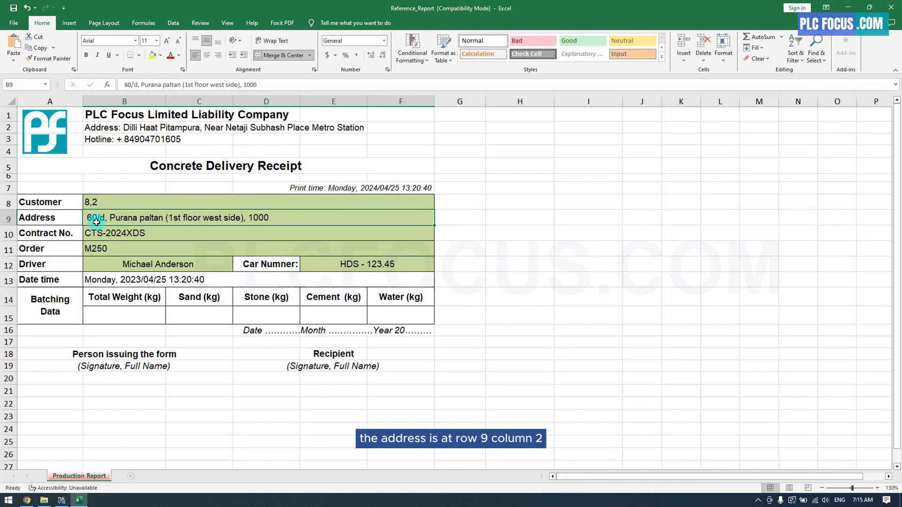
type("9,2")
left_click(258, 233)
type("1")
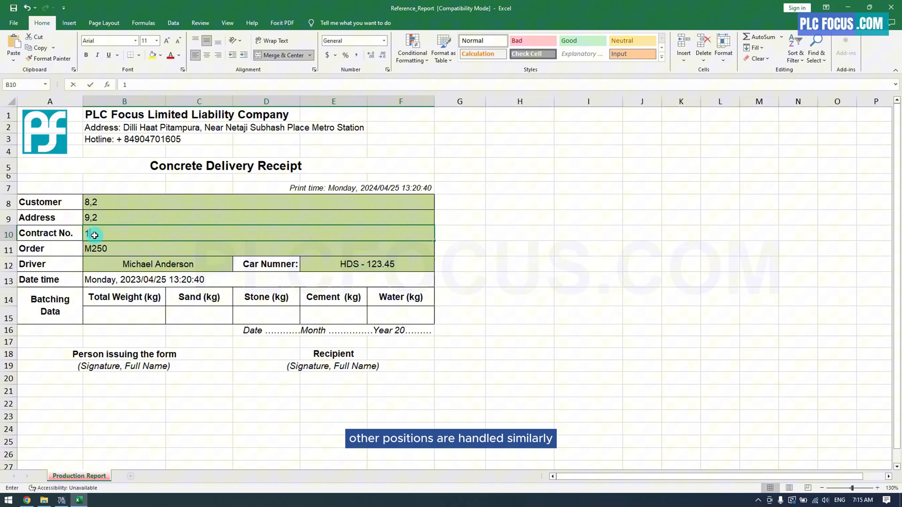
type("0,2")
left_click(258, 248)
type("11,2")
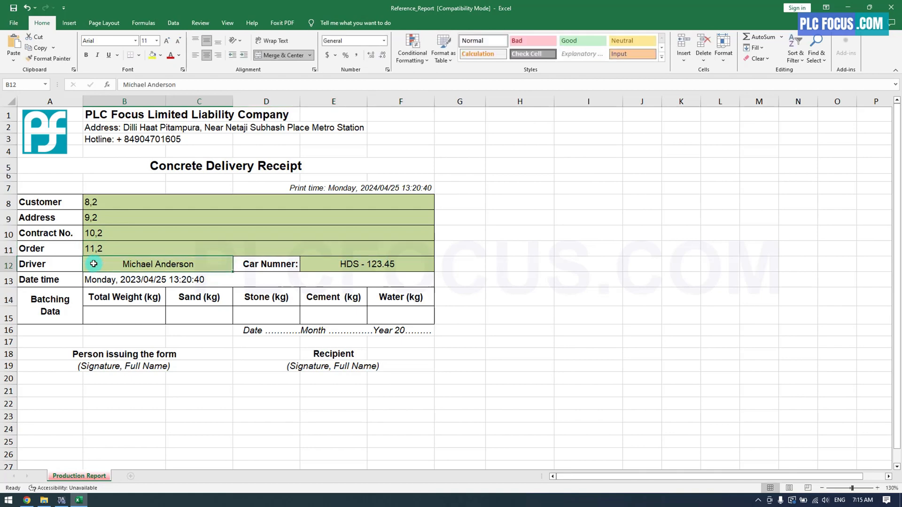
type("12,2")
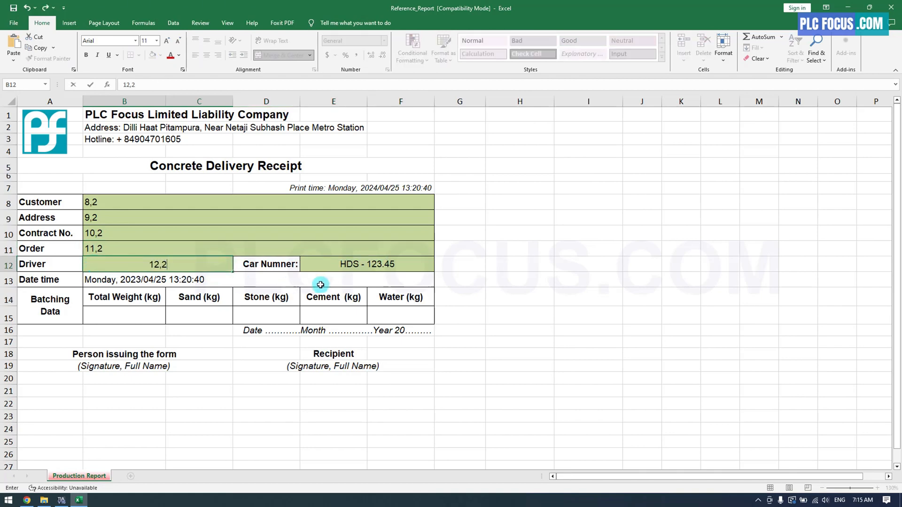
left_click(366, 264)
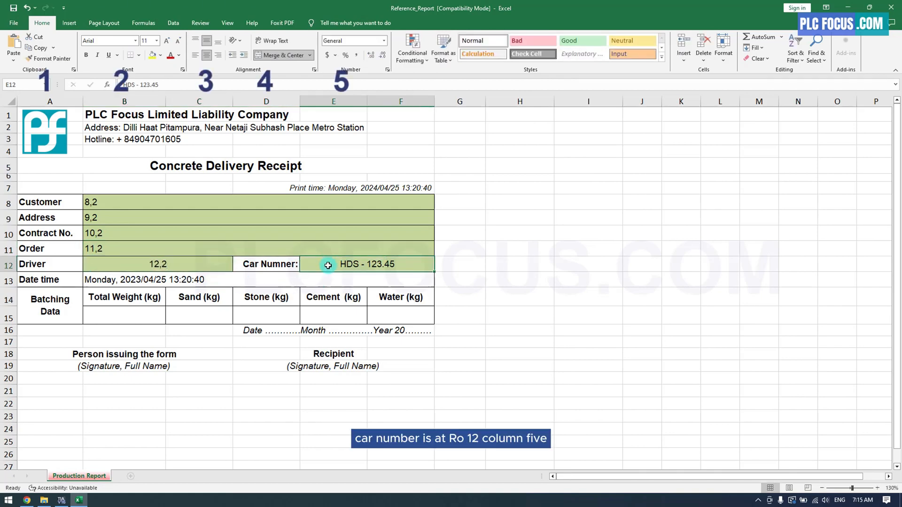
type("12,5")
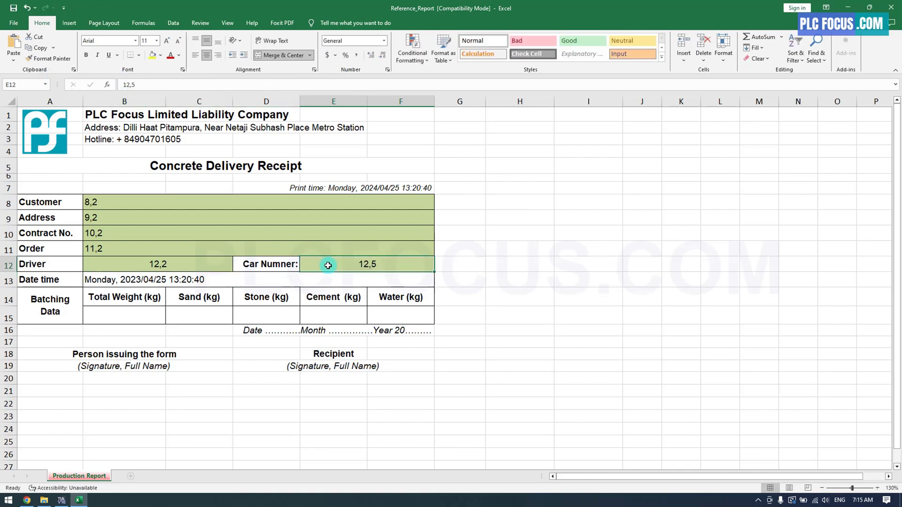
Step: Copy the 8,2 and contract number positions into the script's placeholder lines
left_click(124, 202)
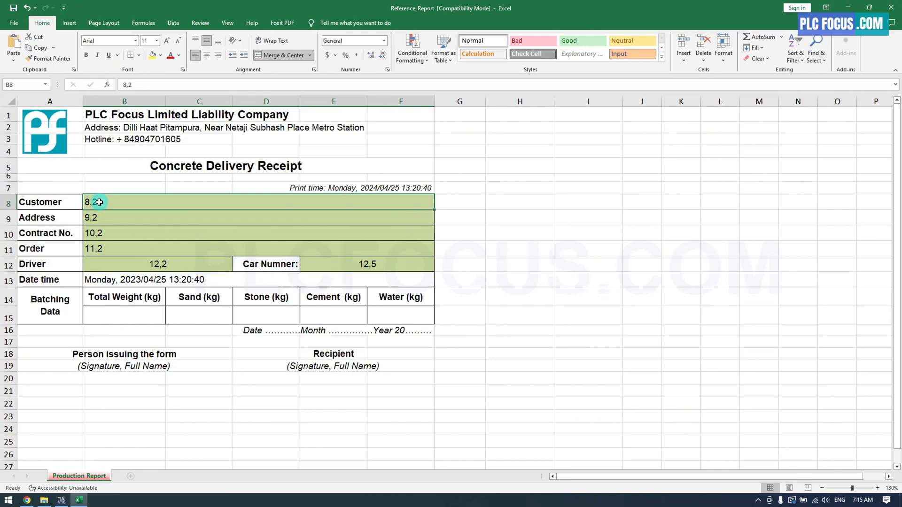
double_click(93, 202)
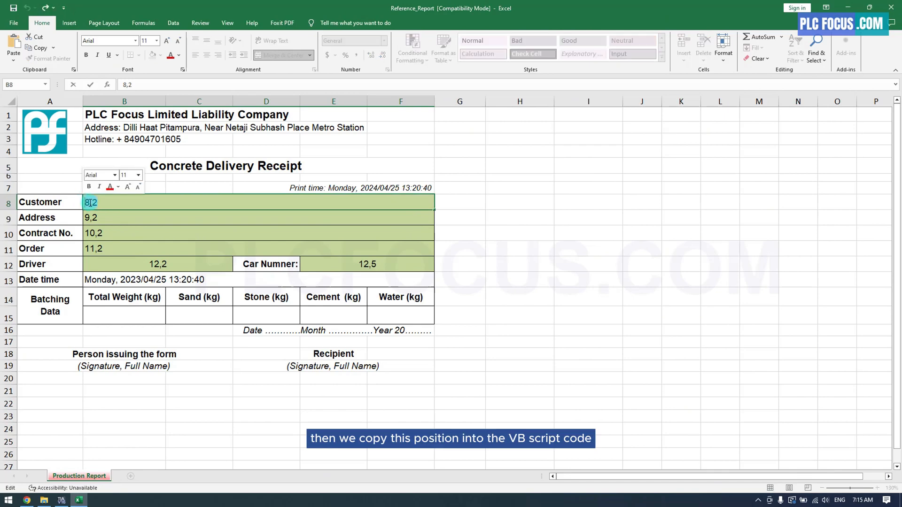
left_click(61, 499)
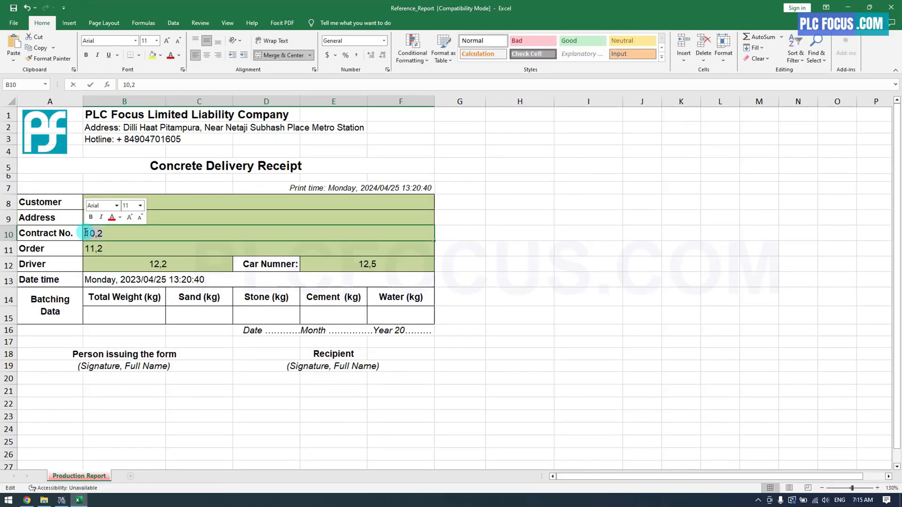
left_click(274, 486)
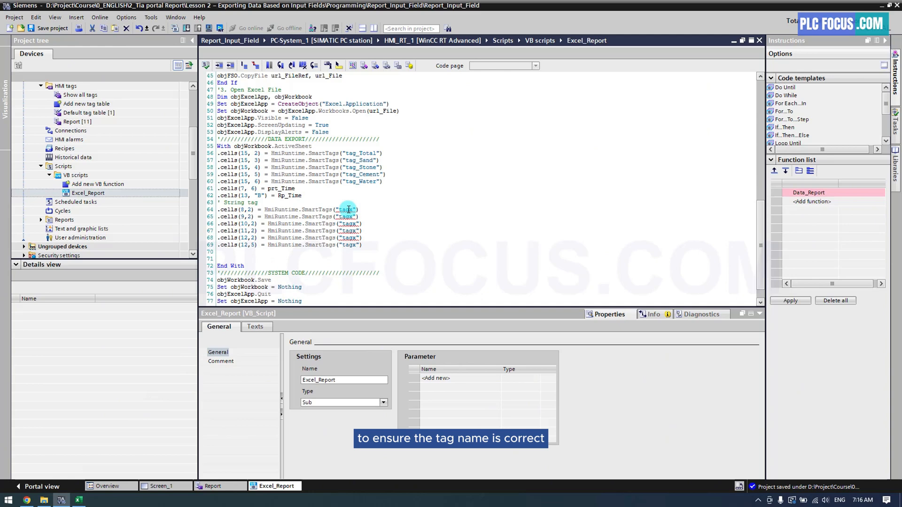
Step: Check tag_Customer_Name and the other WString names in the Report tag table against the tagx placeholder
double_click(347, 209)
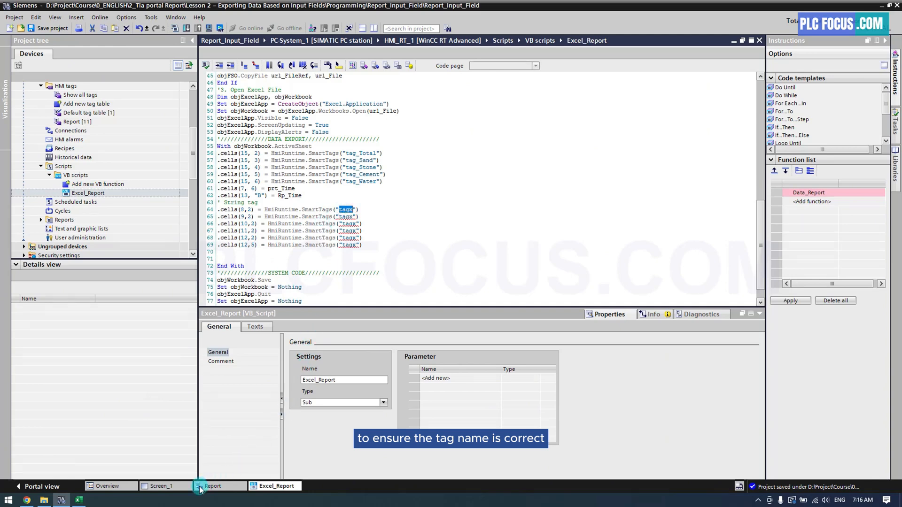
left_click(213, 486)
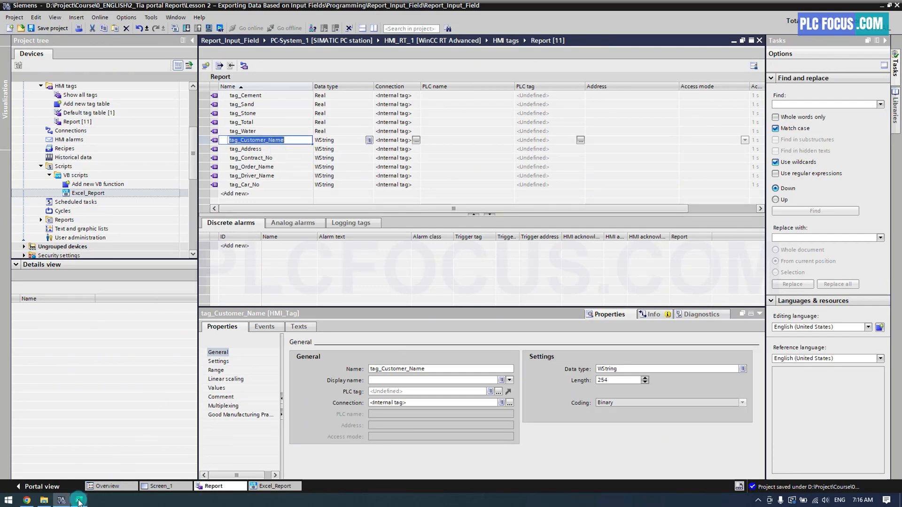
left_click(79, 500)
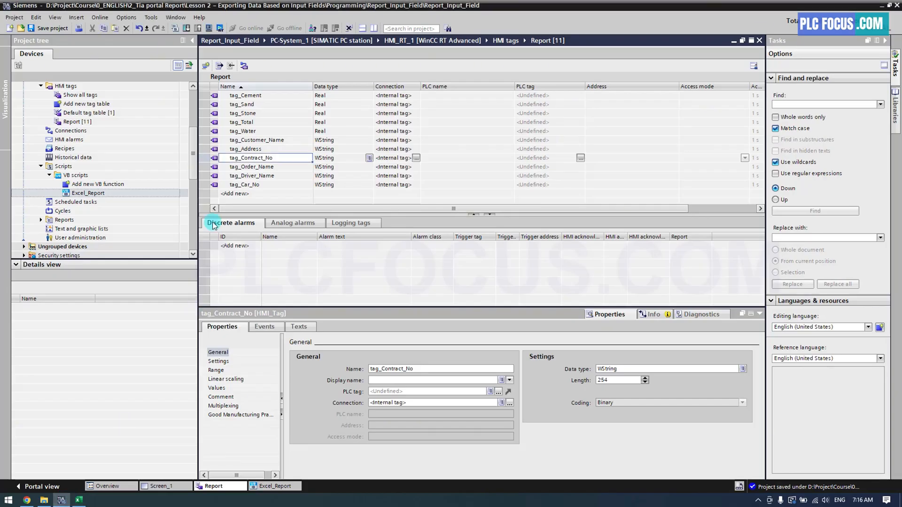
left_click(79, 498)
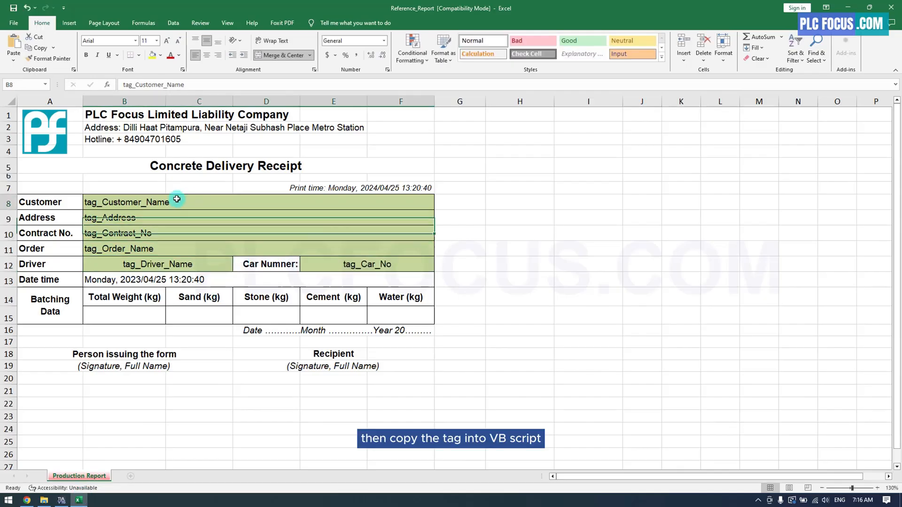
Step: Fill the script's String lines with tag_Customer_Name and the other tag names from the receipt cells
right_click(124, 202)
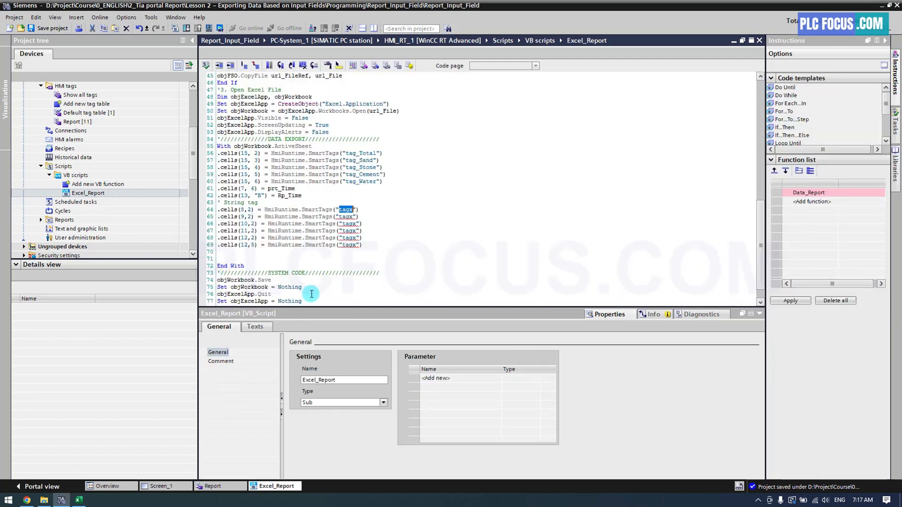
type("tag_Customer_Name")
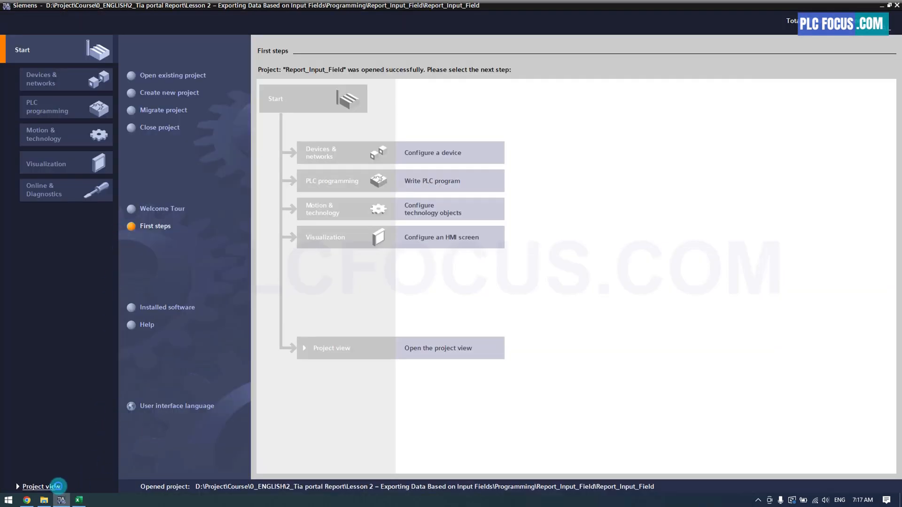
left_click(79, 499)
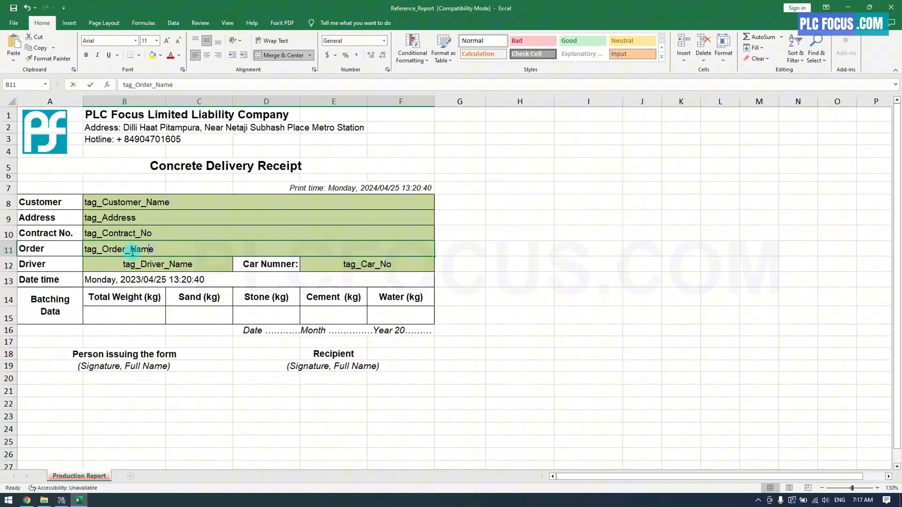
left_click(273, 498)
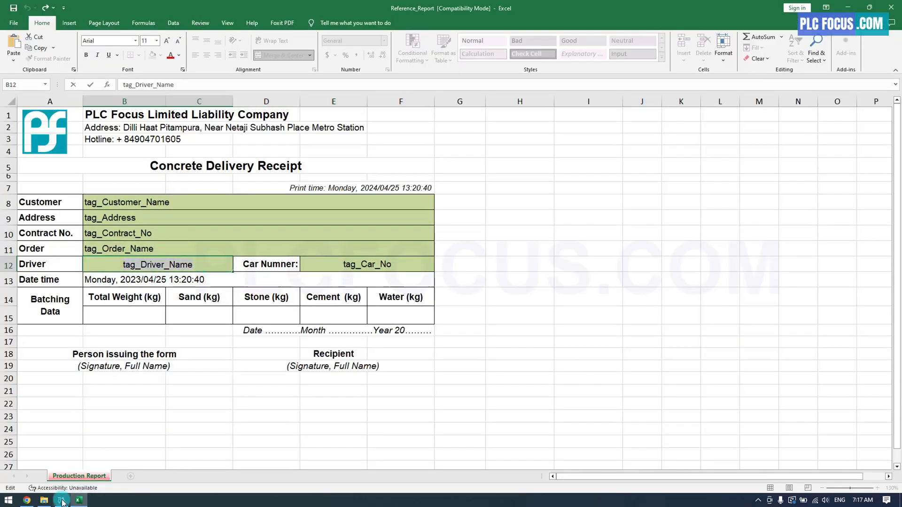
left_click(77, 498)
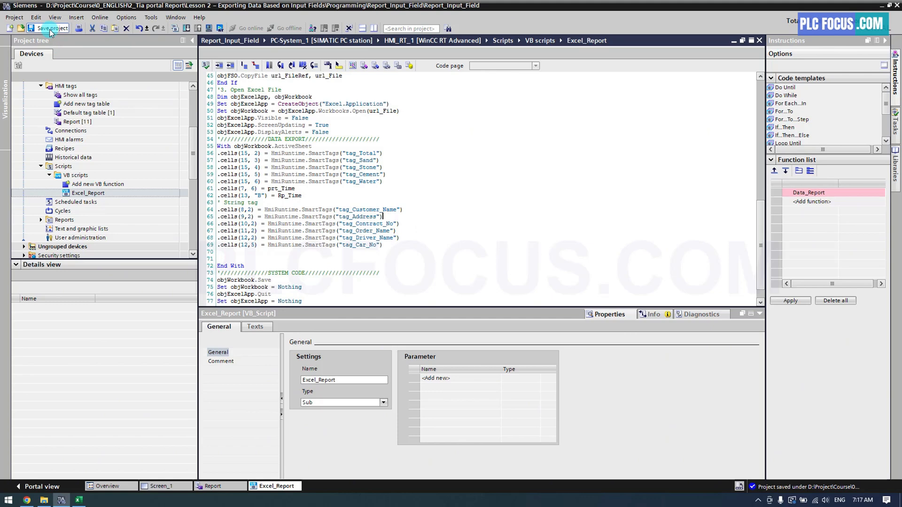
Step: Save the TIA project and close the Reference_Report template without saving changes
left_click(51, 27)
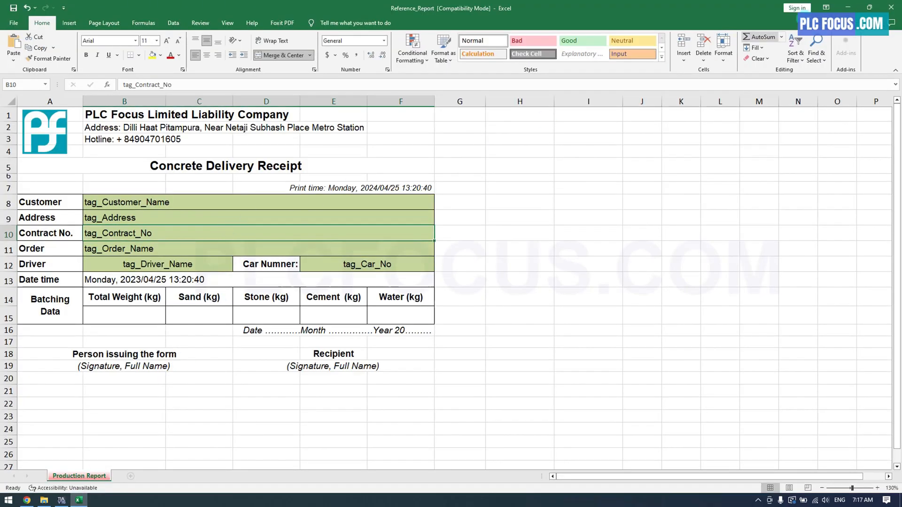
left_click(893, 7)
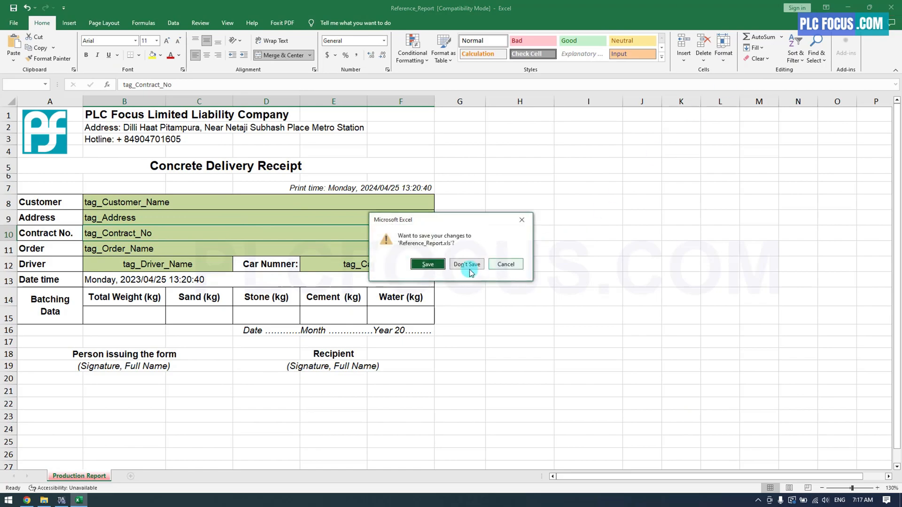
left_click(466, 264)
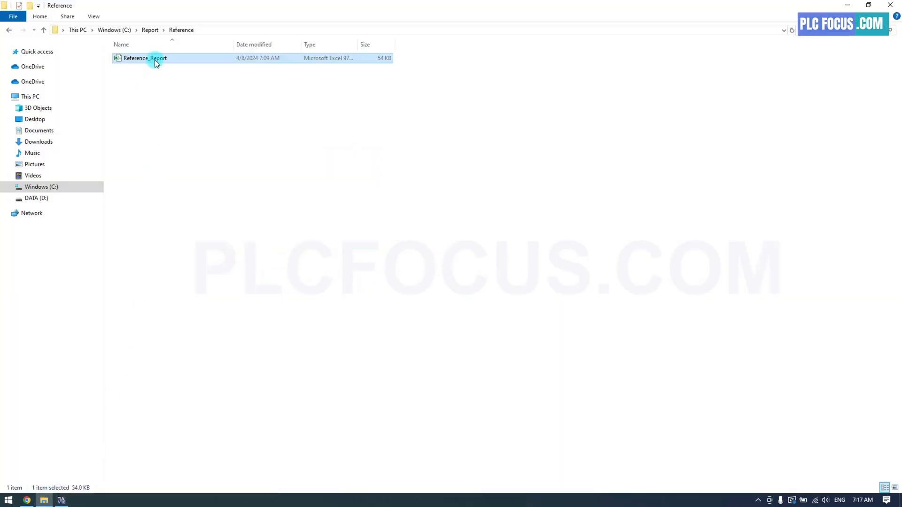
Step: Point the script's reference path to C:\Report\Reference\Reference_Report.xls and save the project
right_click(144, 58)
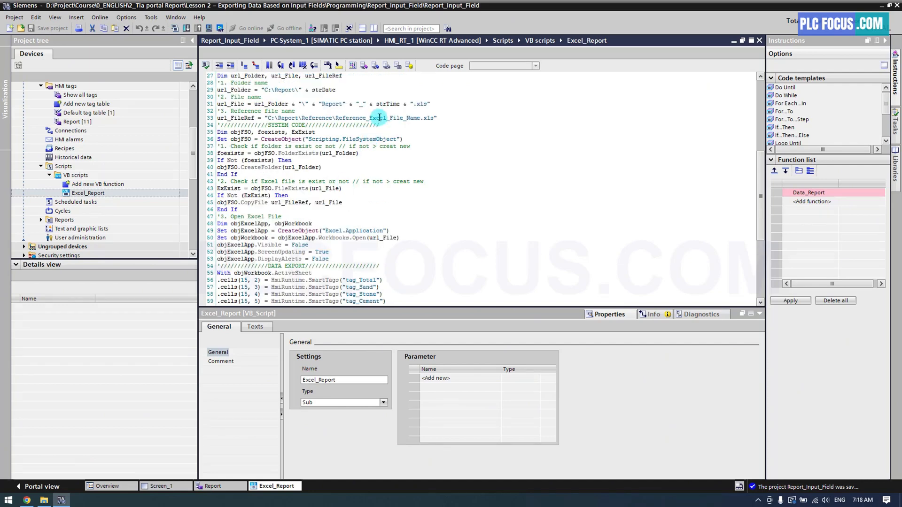
right_click(380, 119)
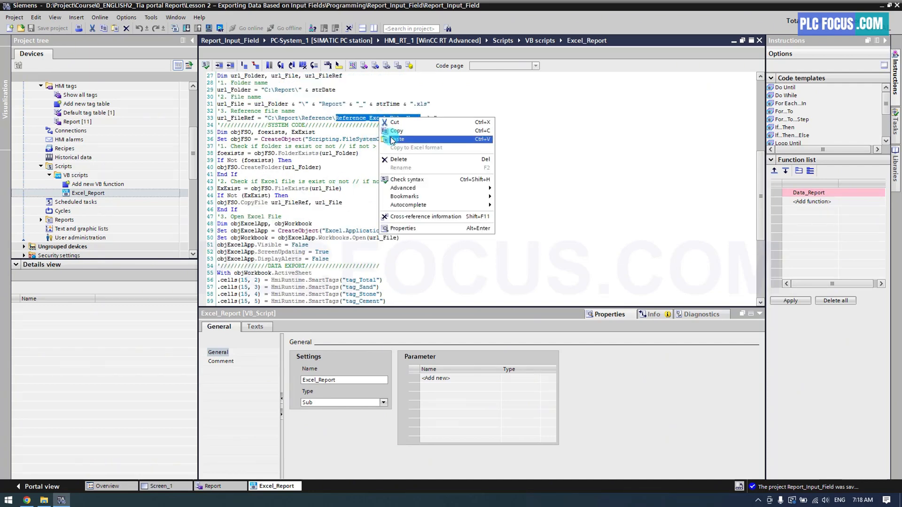
left_click(396, 139)
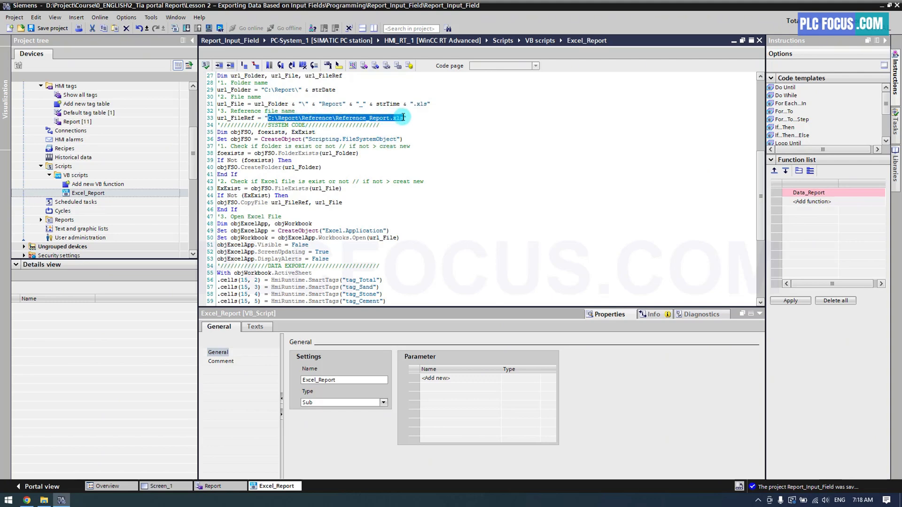
scroll("down", 3)
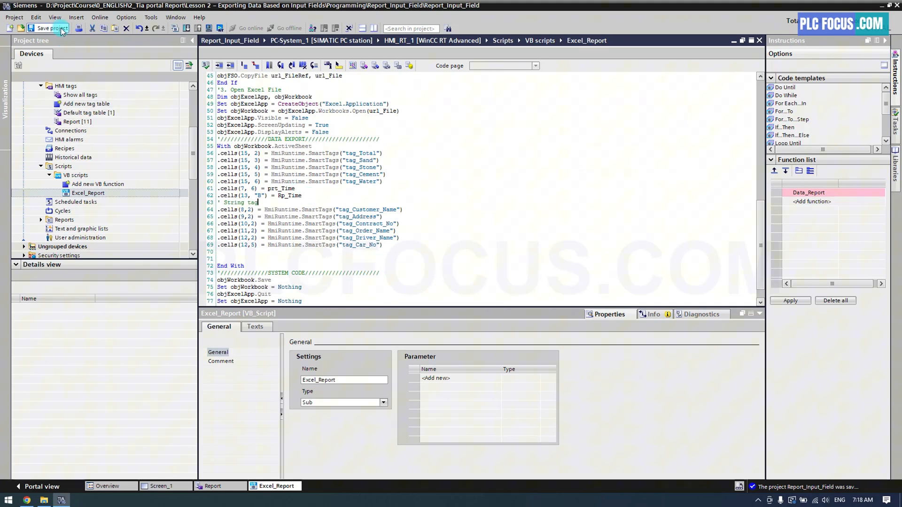
left_click(220, 28)
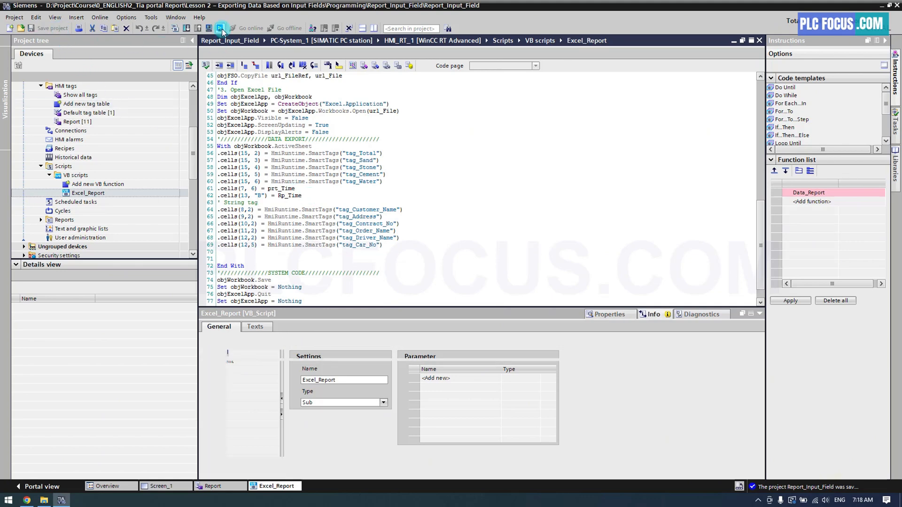
Step: Start the HMI runtime, load the 150 kg grade batch and check the existing 2024_04_07 report folder
left_click(220, 28)
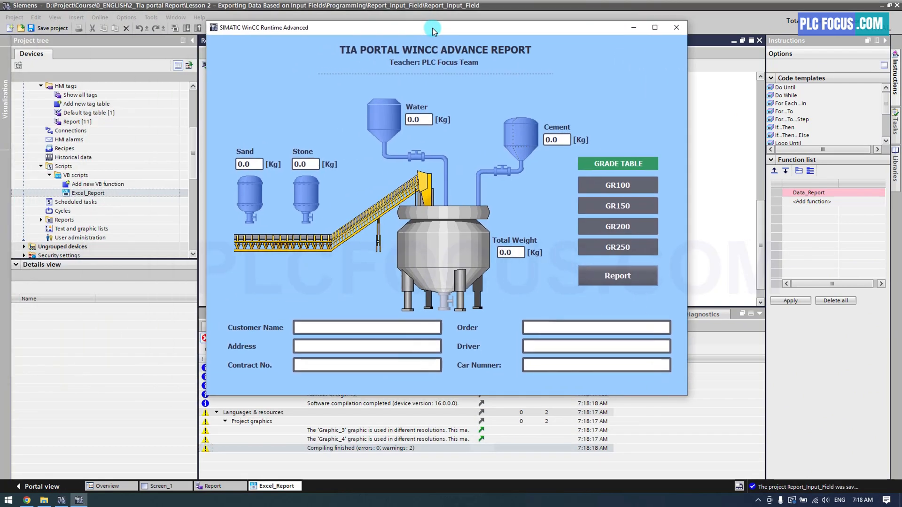
left_click(617, 186)
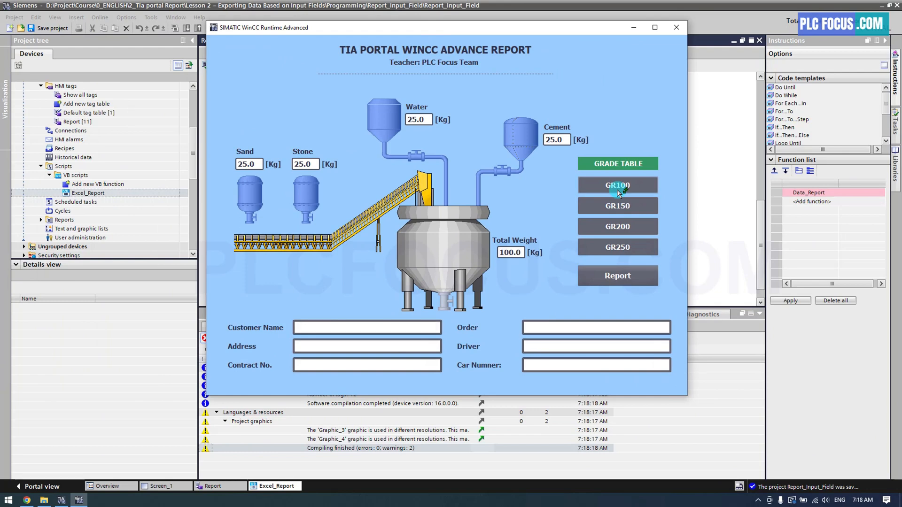
left_click(617, 206)
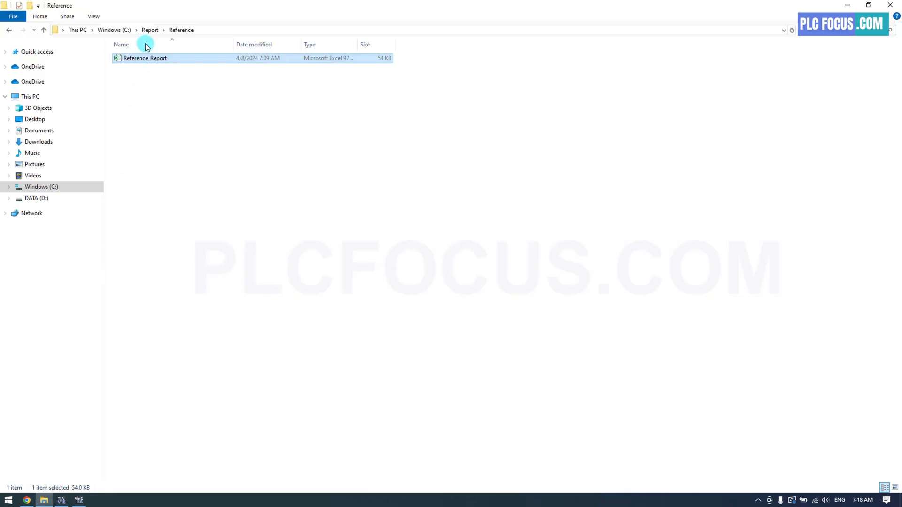
left_click(149, 29)
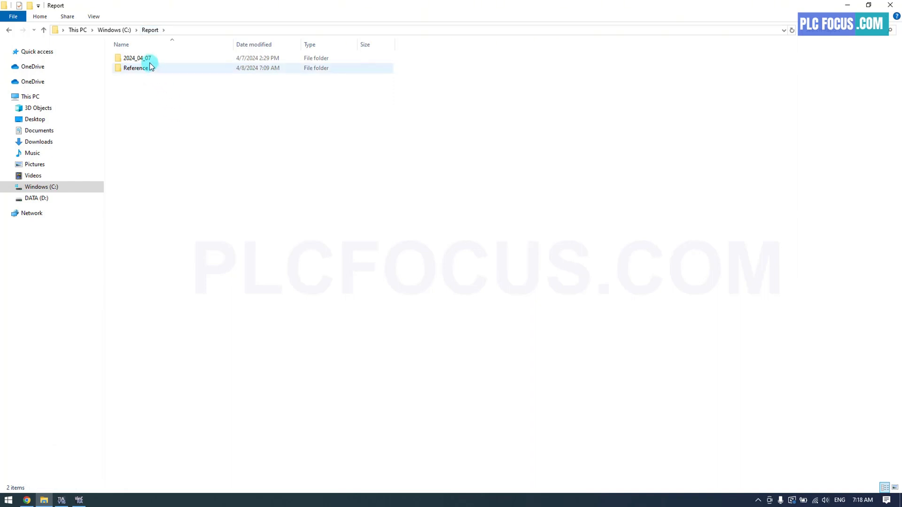
left_click(138, 58)
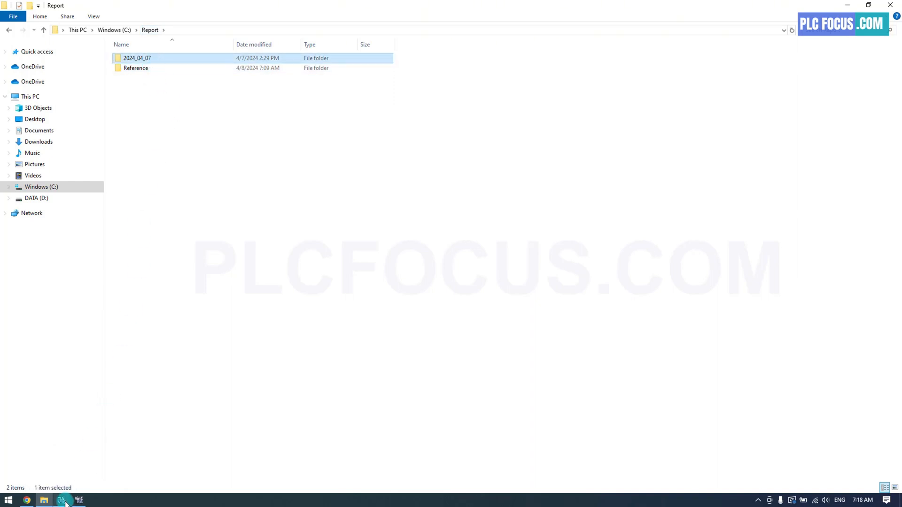
left_click(62, 499)
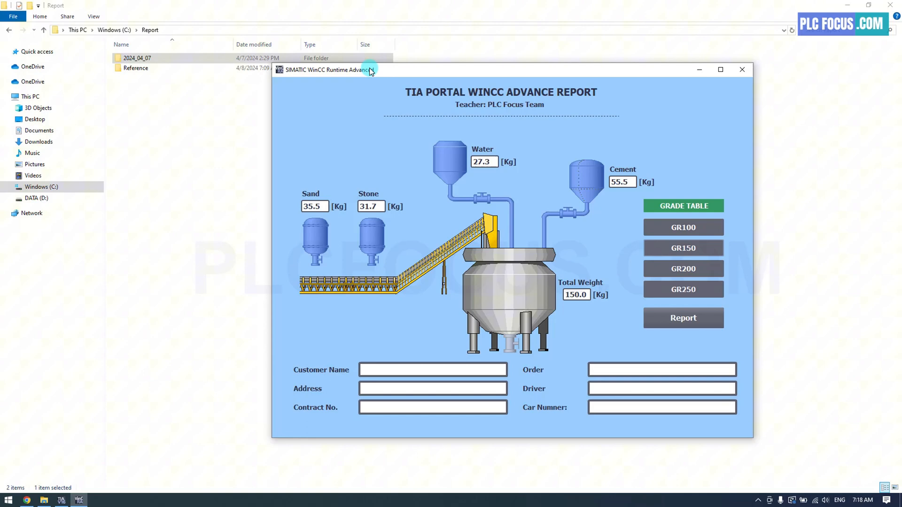
Step: Enter sample customer, address, contract, order, driver and car details, then generate a report
type("Customer Name")
type("HD1234")
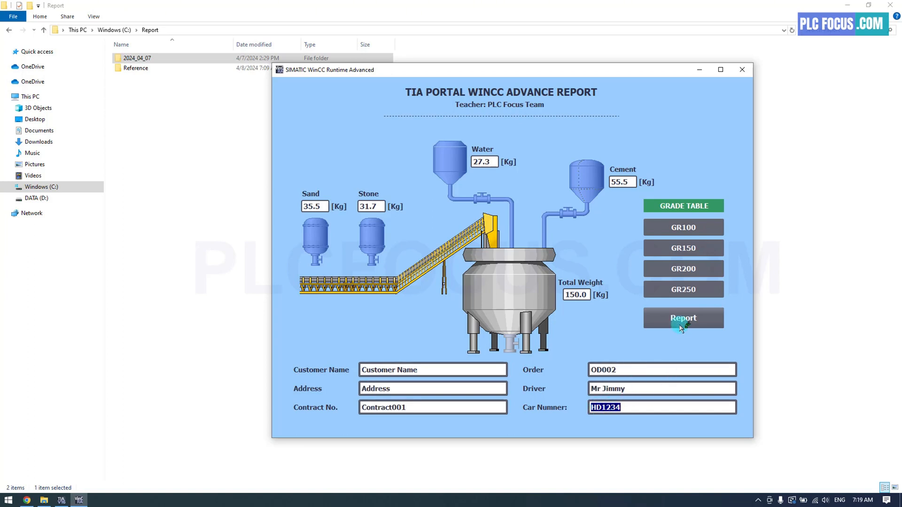
left_click(683, 318)
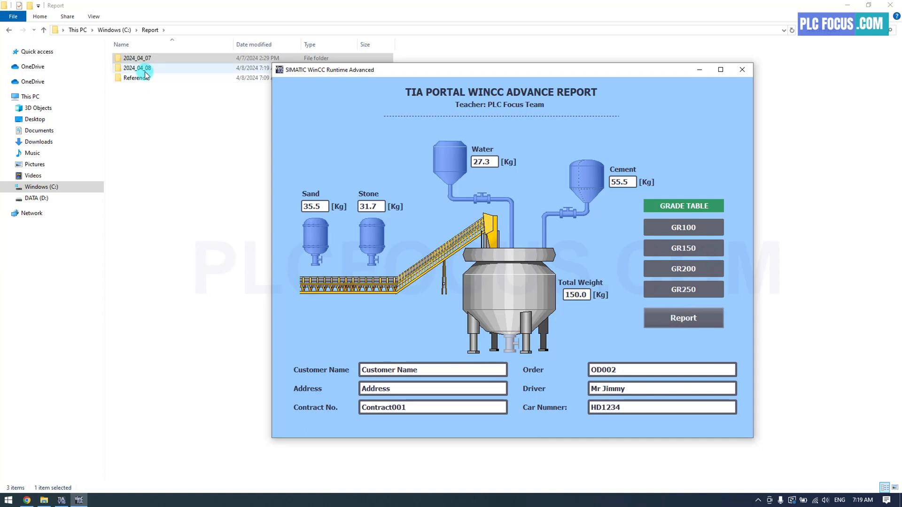
Step: Open the generated report workbook from the new 2024_04_08 folder in Excel
double_click(137, 68)
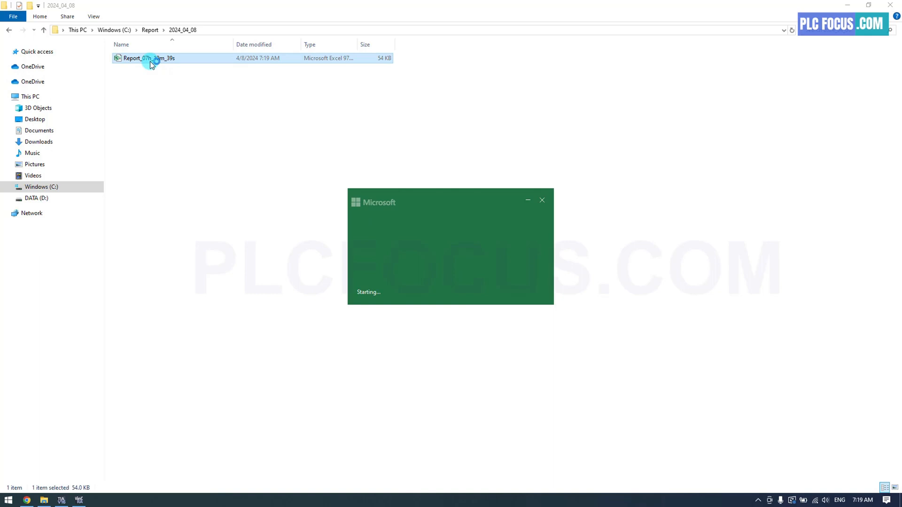
double_click(149, 59)
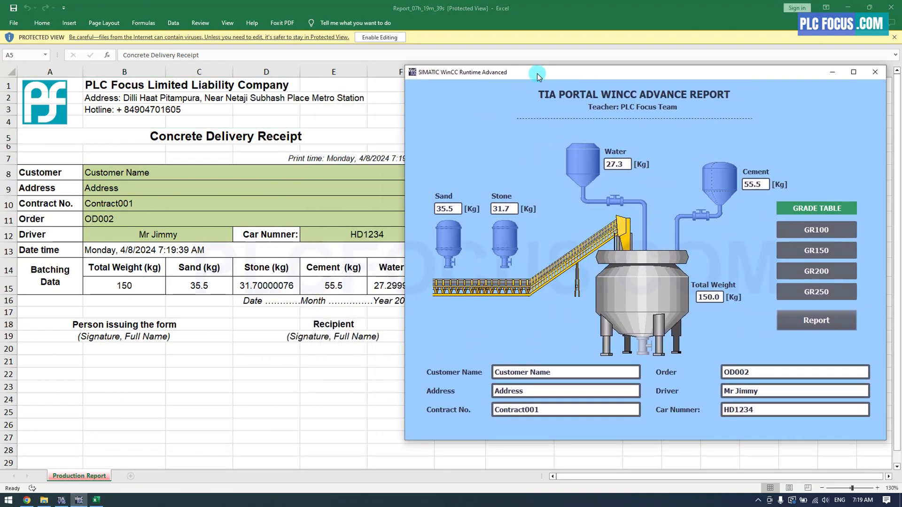
mouse_move(588, 384)
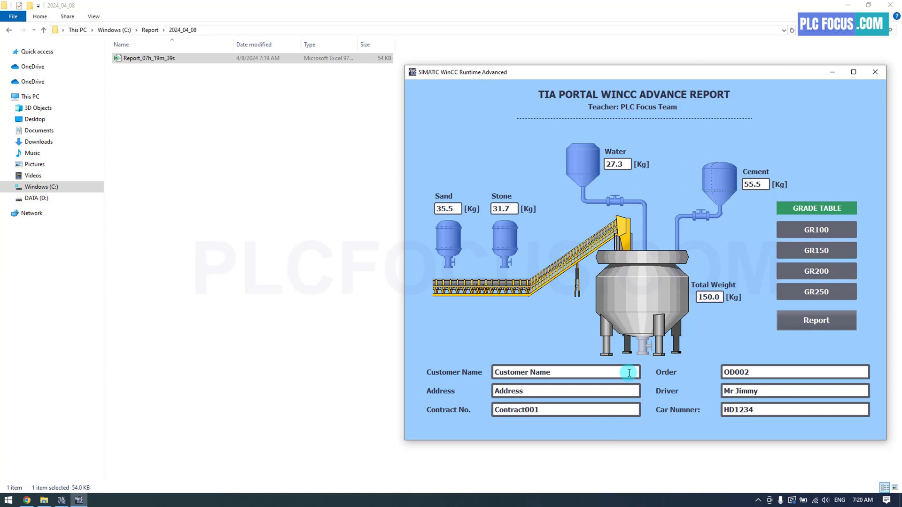
Step: Rename the customer to 'Name 1', generate a second report and open the newest workbook
type("Name 1")
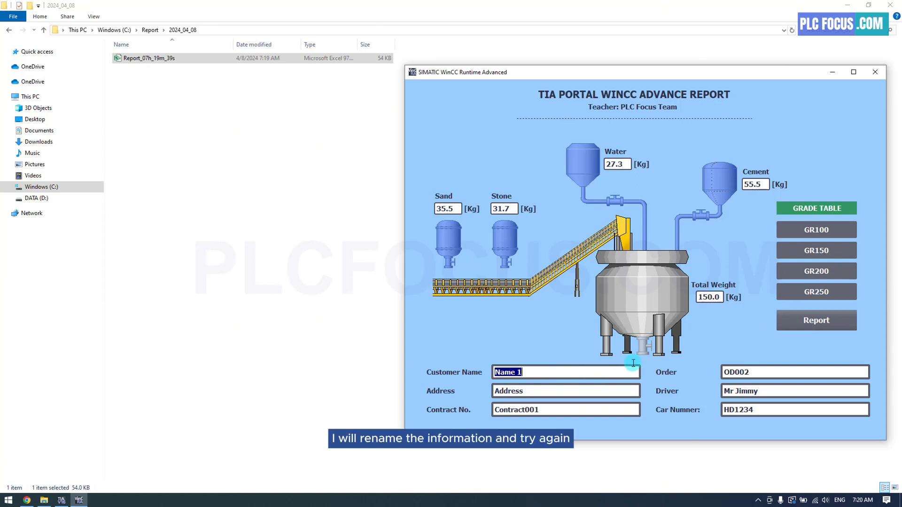
left_click(815, 320)
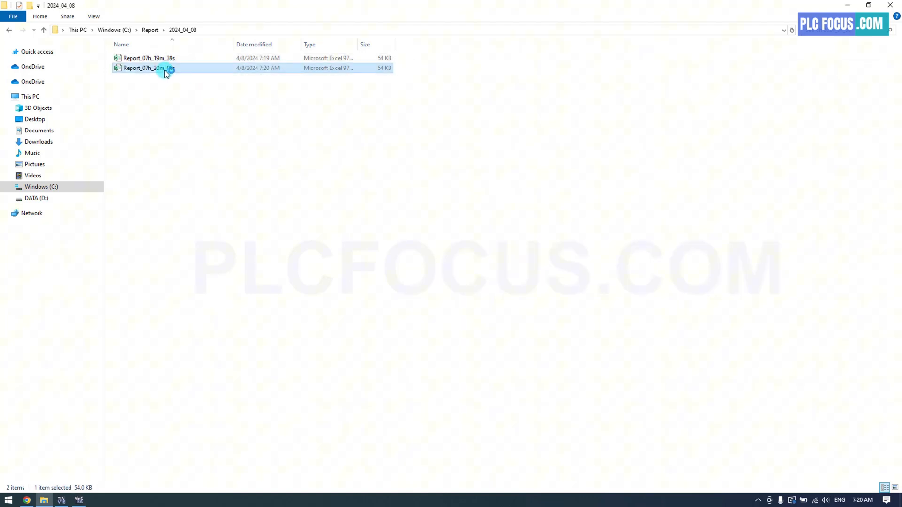
double_click(149, 68)
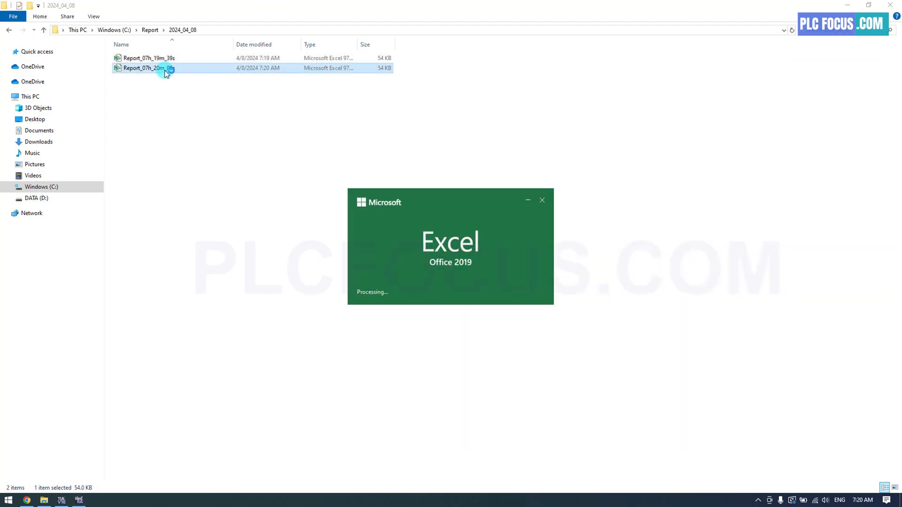